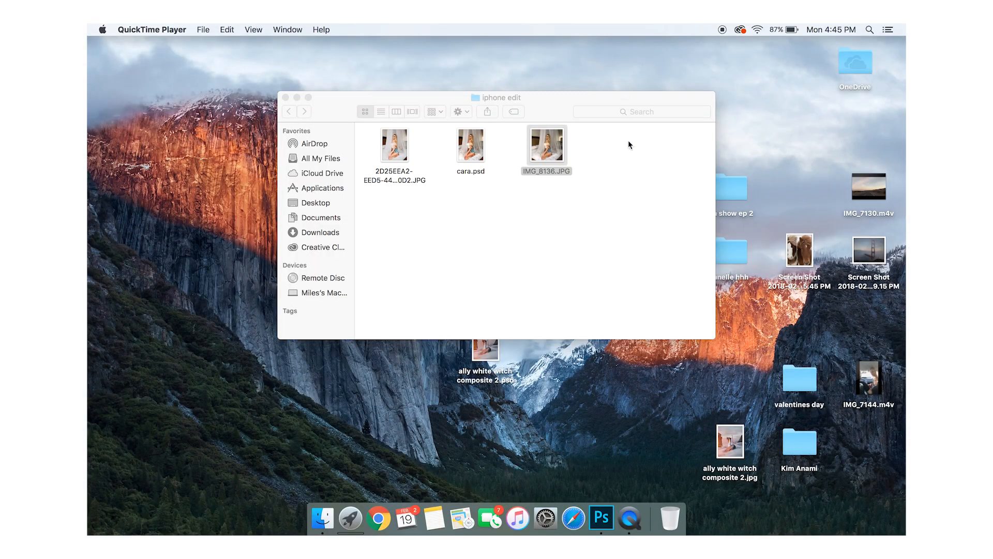
Open IMG_8136.JPG from the iphone edit folder with Adobe Photoshop CC 2018 via Finder's Open With menu.
left_click(546, 145)
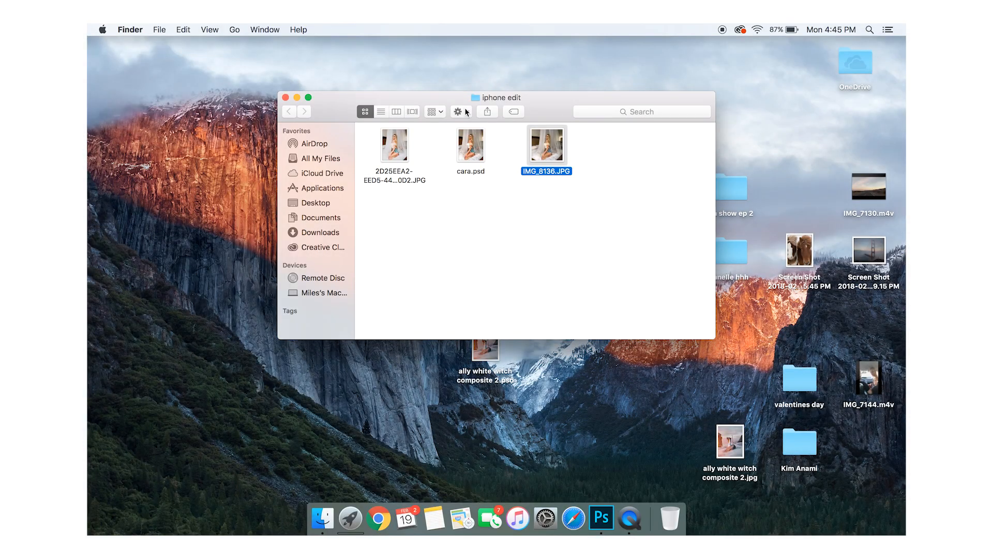
mouse_move(375, 158)
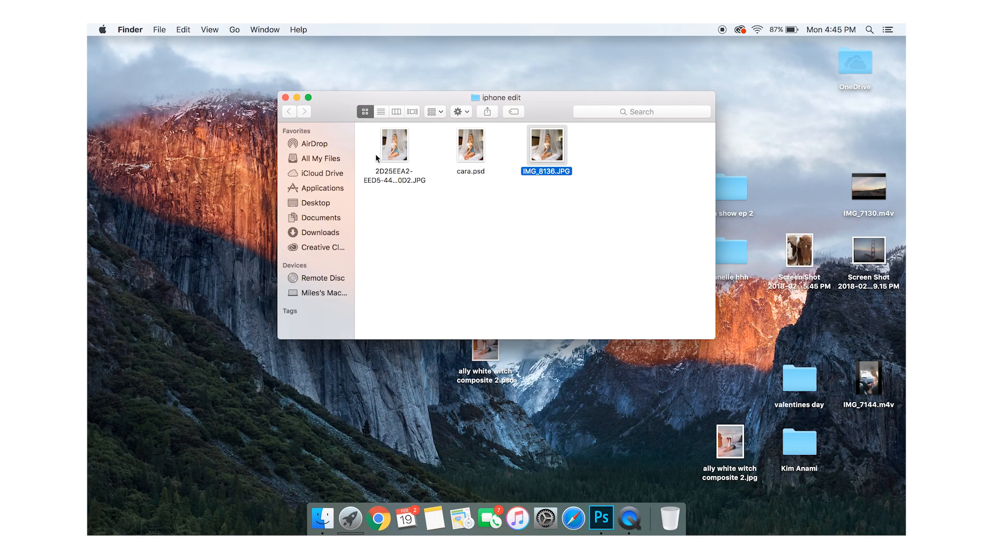
left_click(286, 98)
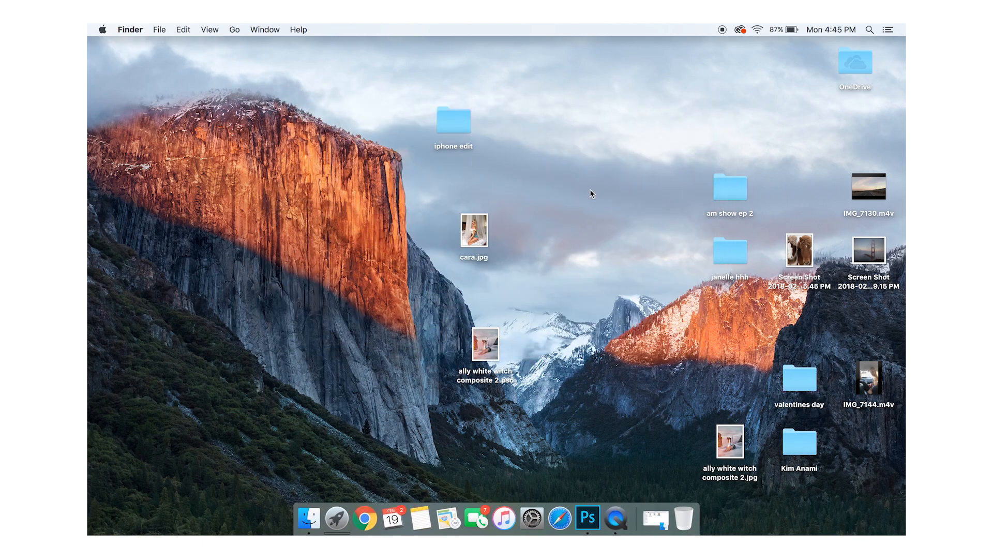
double_click(453, 120)
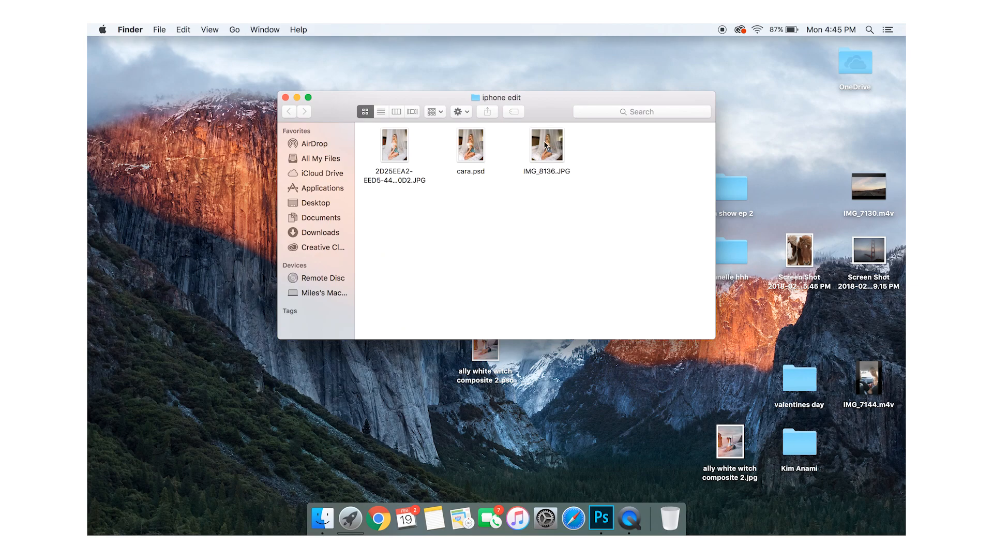
right_click(546, 145)
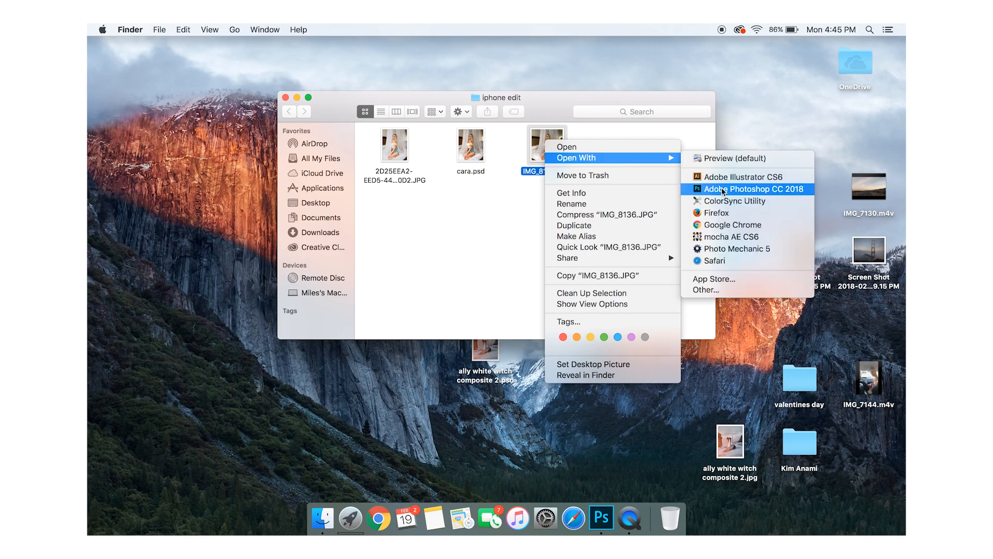
left_click(753, 189)
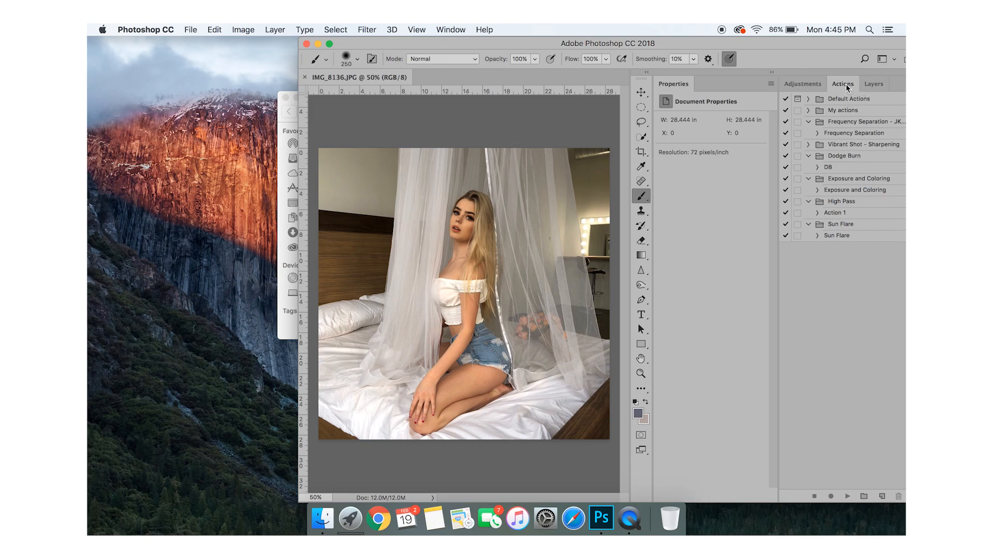
mouse_move(844, 178)
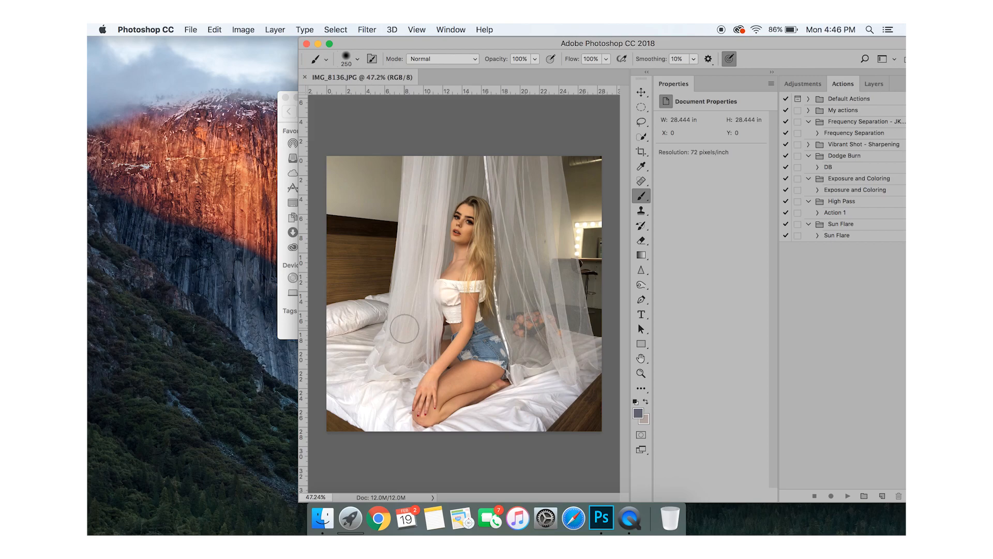
Show the Layers panel and duplicate the Background photo as Layer 1 for retouching.
left_click(874, 83)
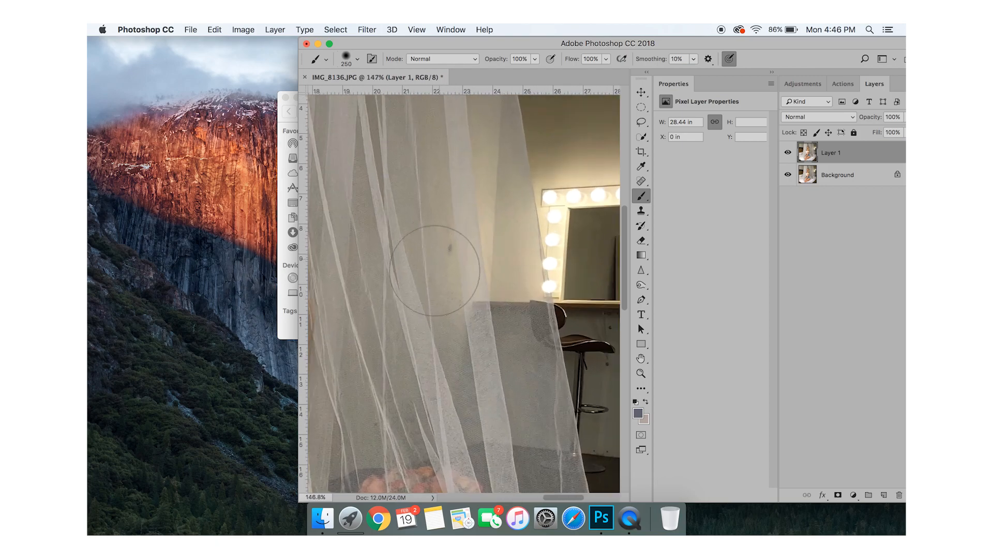
left_click(641, 180)
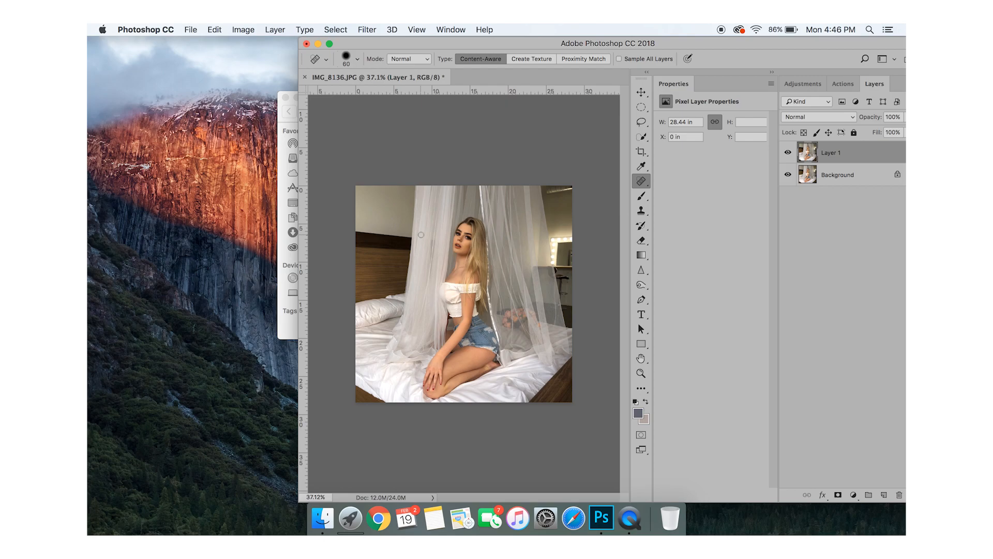
Add two Curves adjustment layers, Curves 1 pulled down to darken and Curves 1 copy pulled up to brighten.
left_click(842, 82)
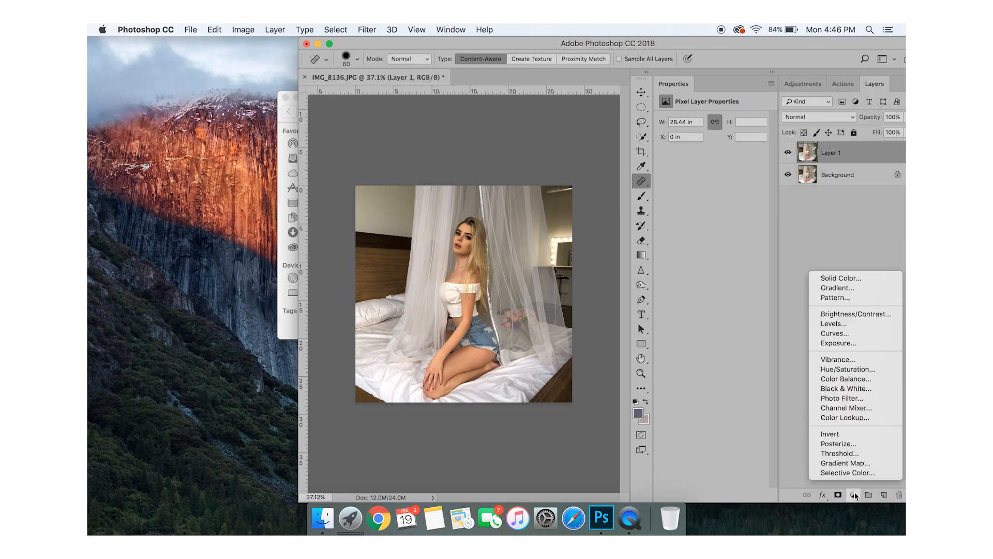
mouse_move(834, 333)
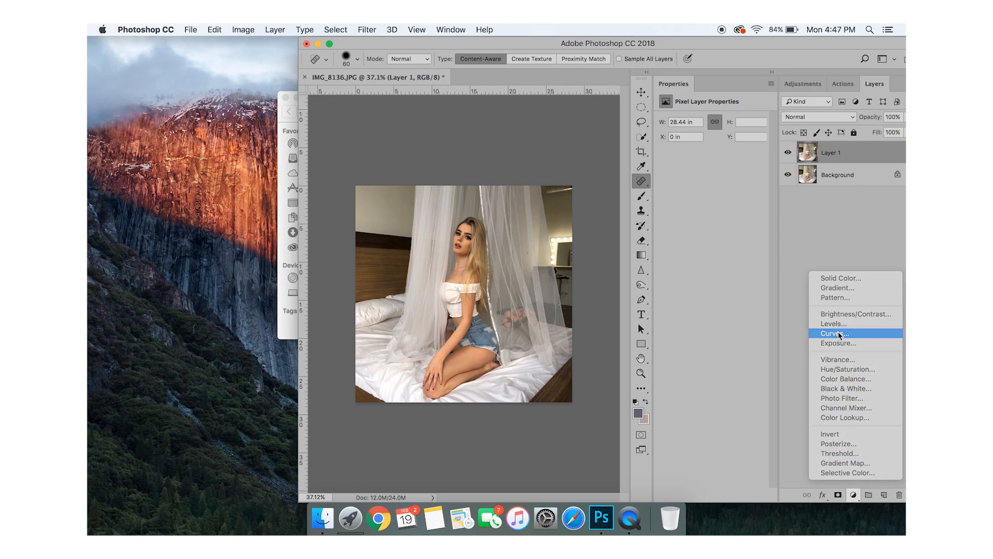
left_click(835, 333)
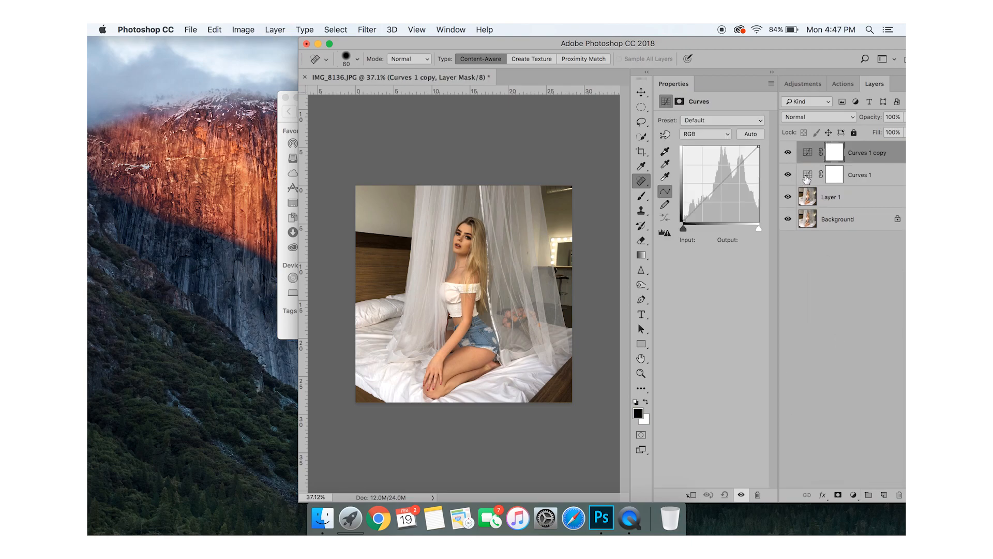
left_click(860, 175)
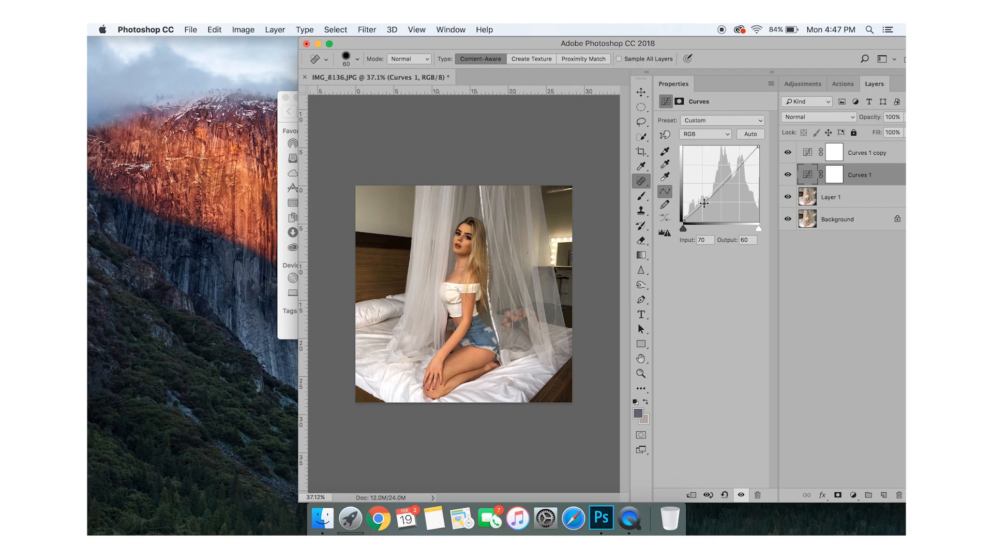
left_click(862, 152)
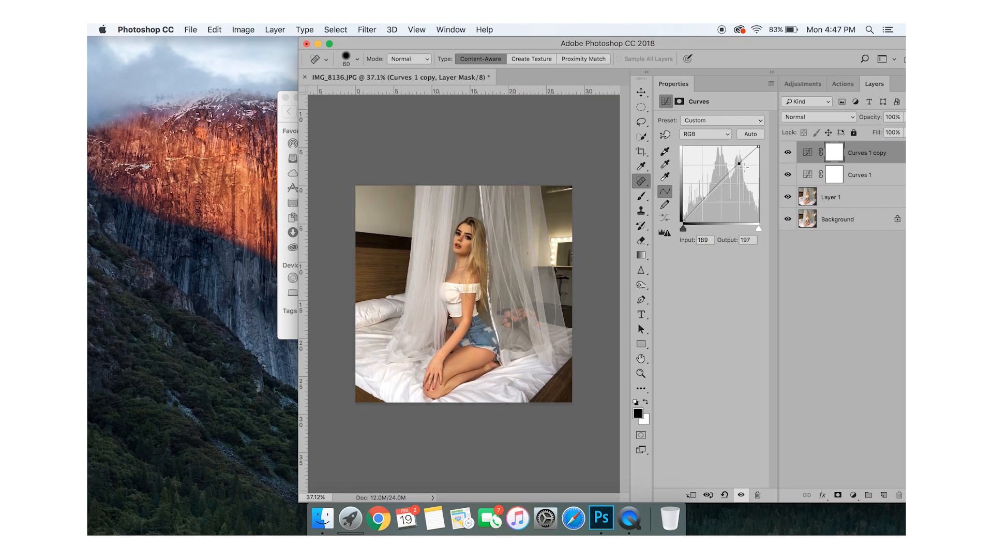
left_click(860, 174)
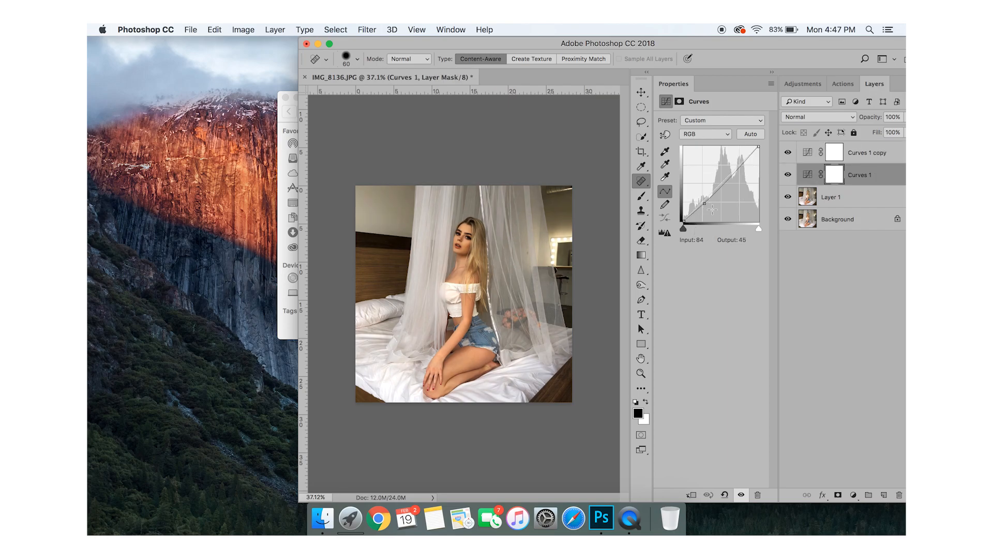
left_click(865, 152)
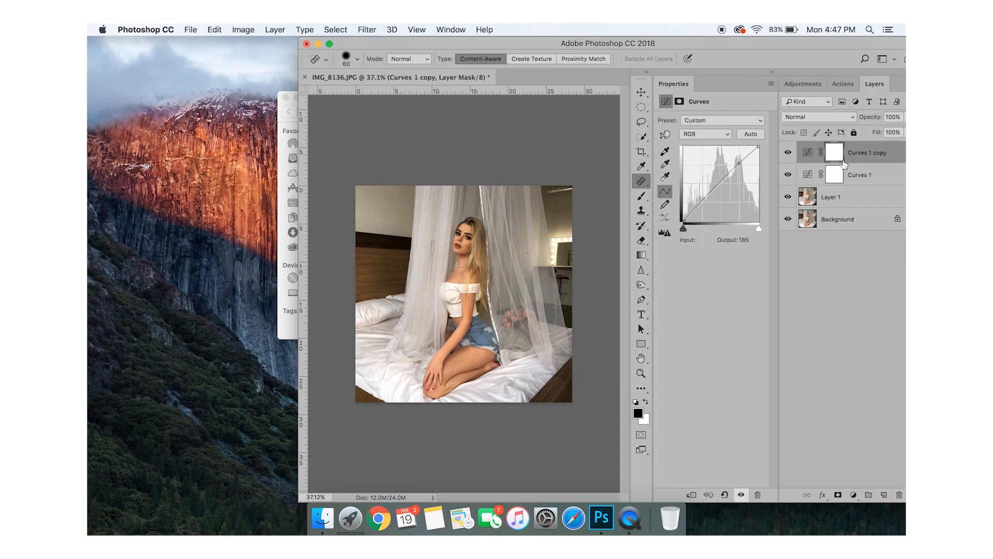
Invert both Curves masks to black and group the layers as Dodge Burn.
left_click(835, 175)
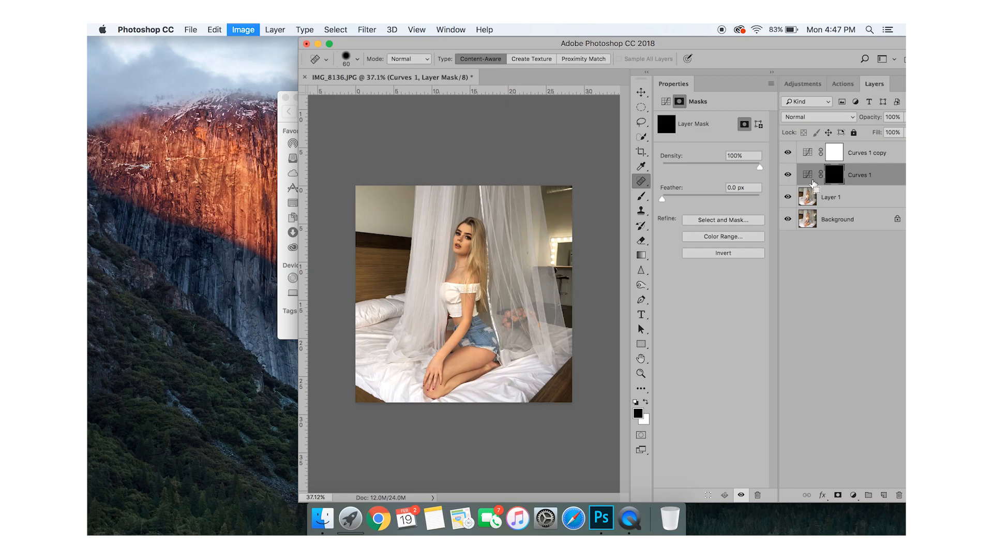
left_click(866, 152)
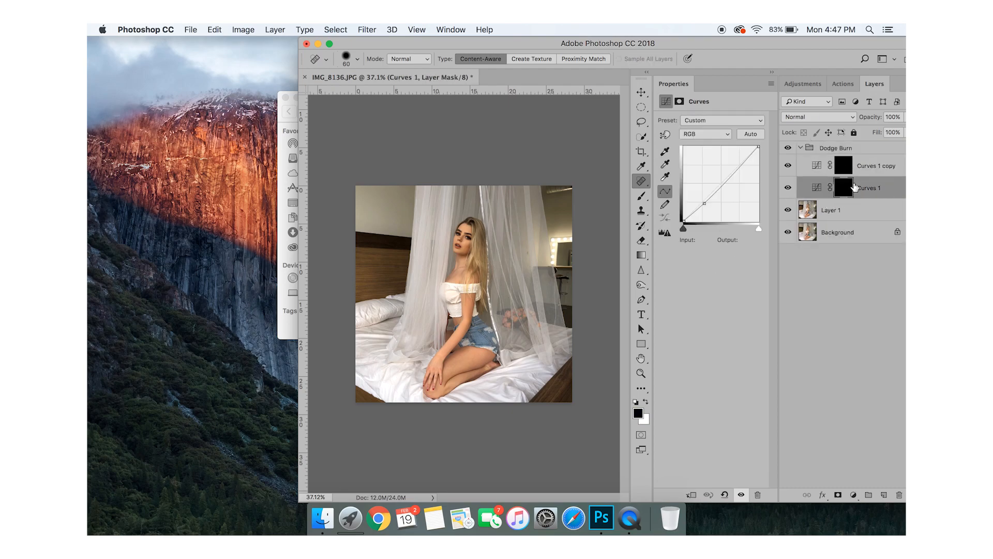
Brush white into the Curves 1 mask over the face, hair, arms, torso and legs to darken shadows.
left_click(843, 187)
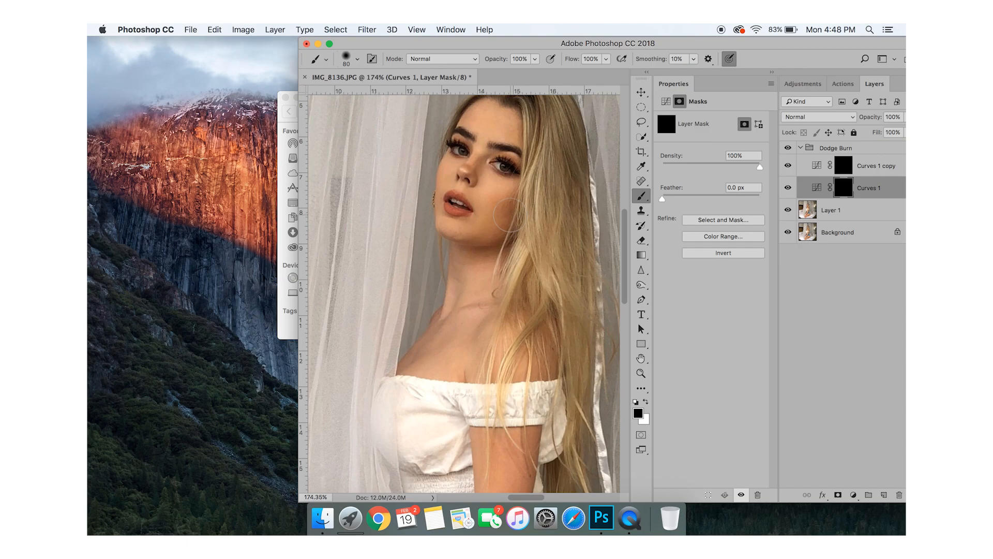
left_click(644, 411)
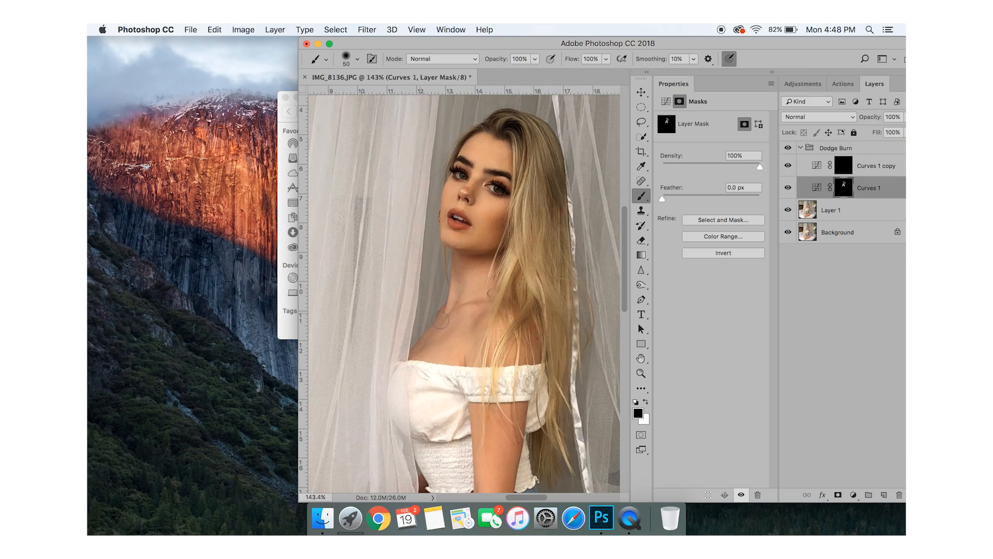
scroll("down", 3)
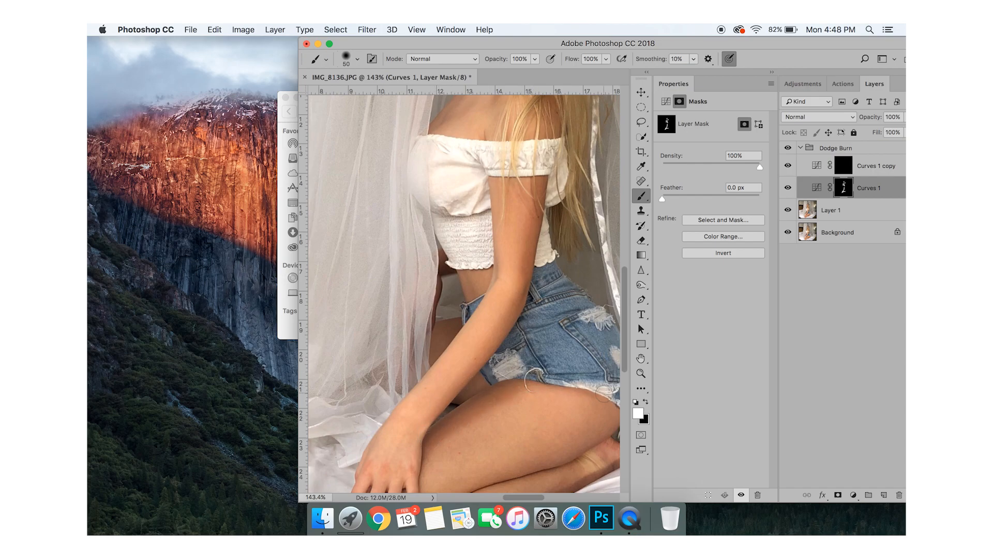
scroll("down", 3)
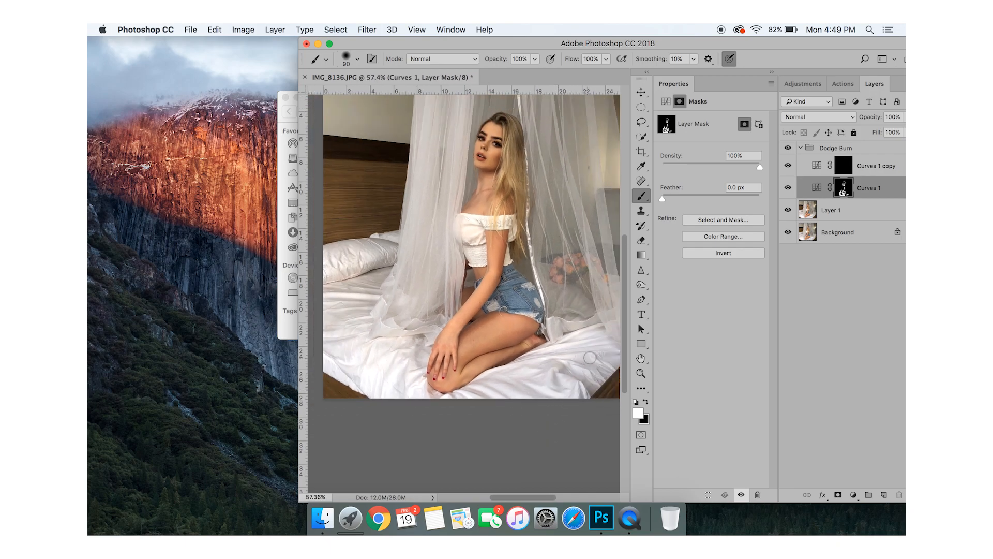
mouse_move(573, 336)
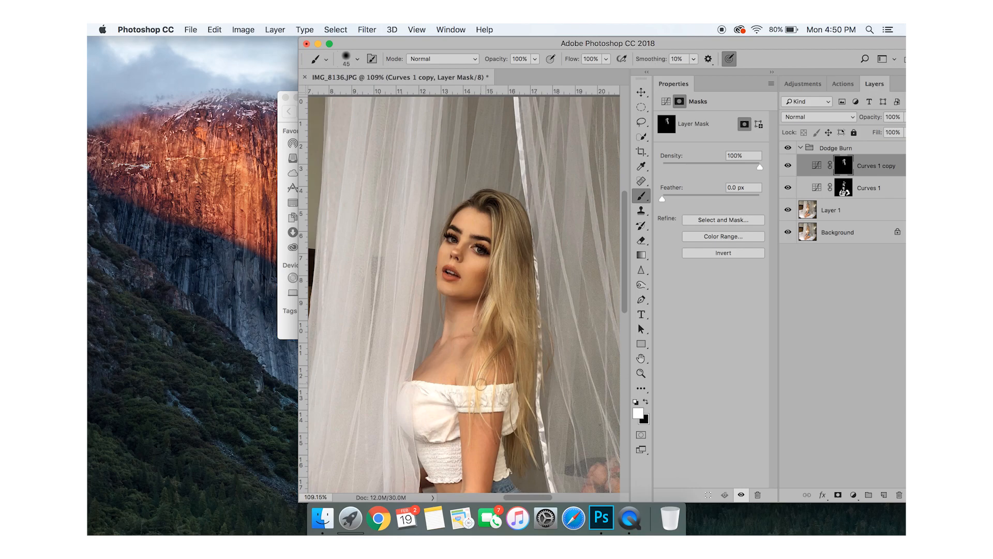
Brush brightening strokes into the Curves 1 copy mask down the arm, torso and legs.
scroll("down", 3)
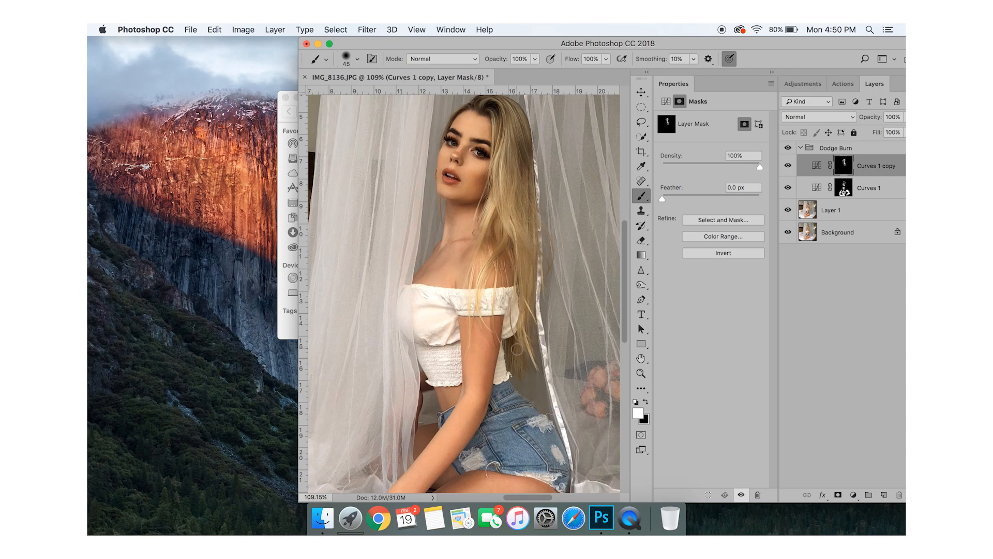
scroll("down", 3)
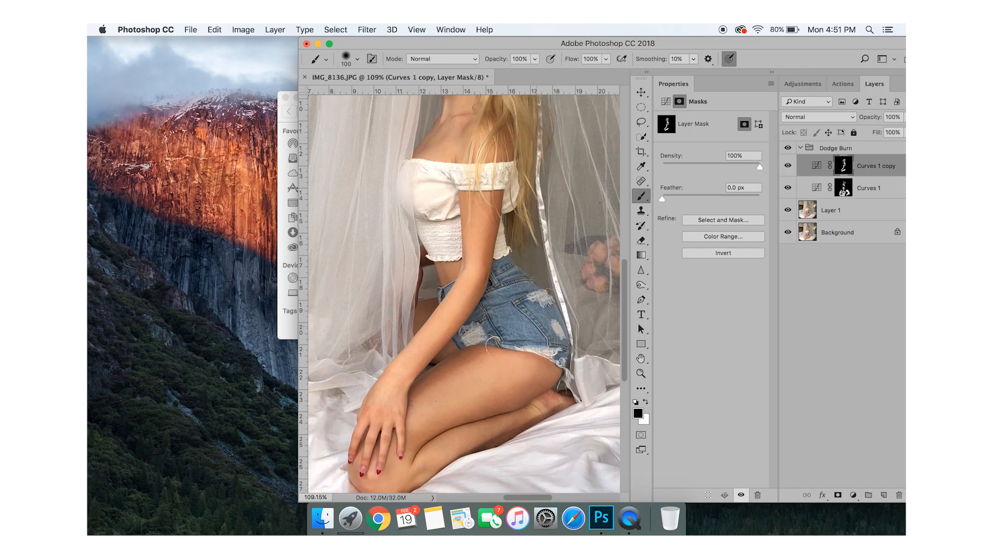
scroll("down", 3)
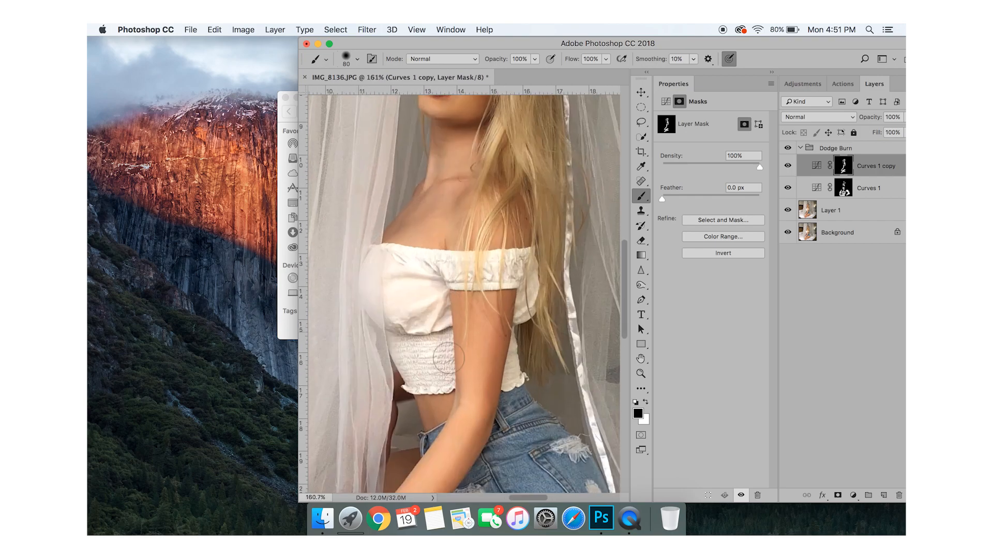
scroll("down", 3)
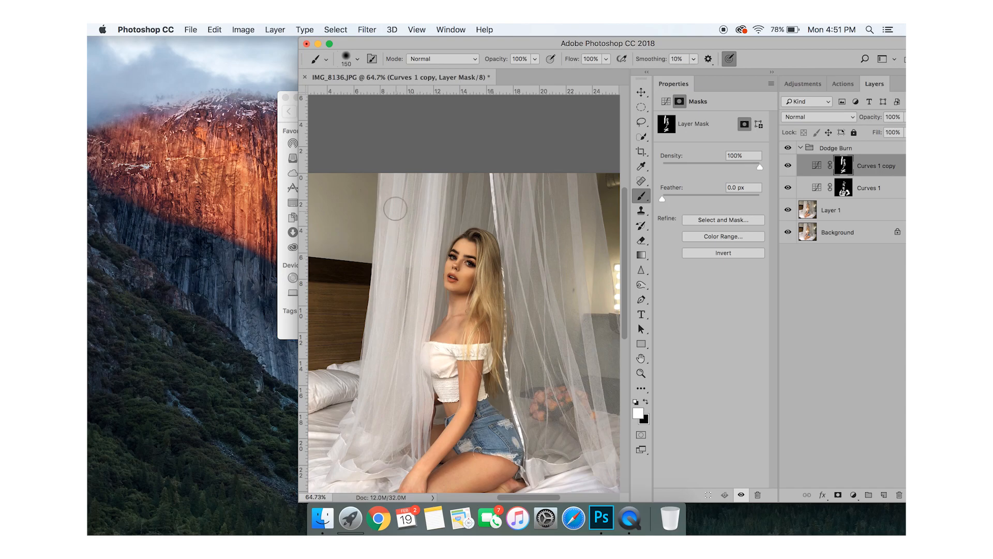
mouse_move(391, 398)
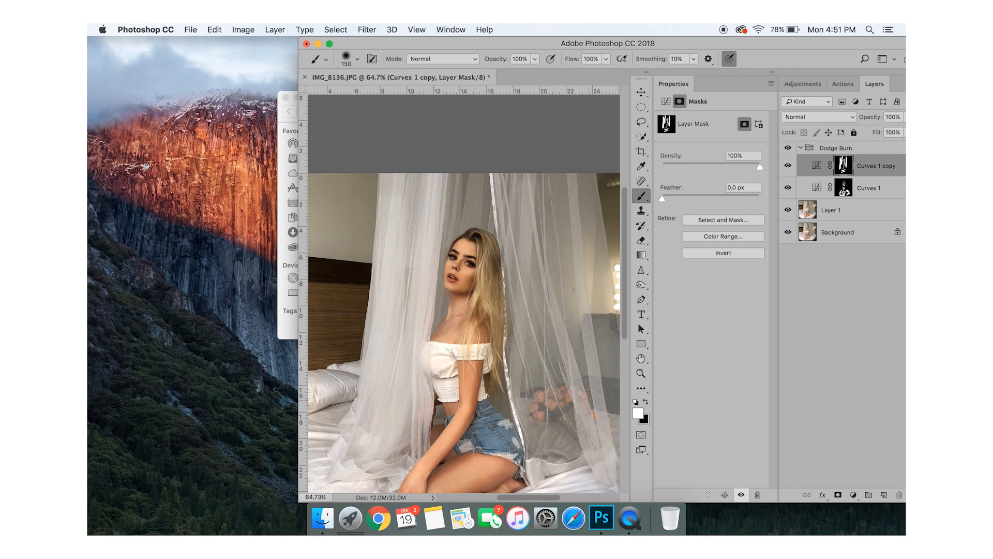
Spot-heal small blemishes on the mask, then collapse the Dodge Burn group and lower its opacity to 64%.
left_click(641, 181)
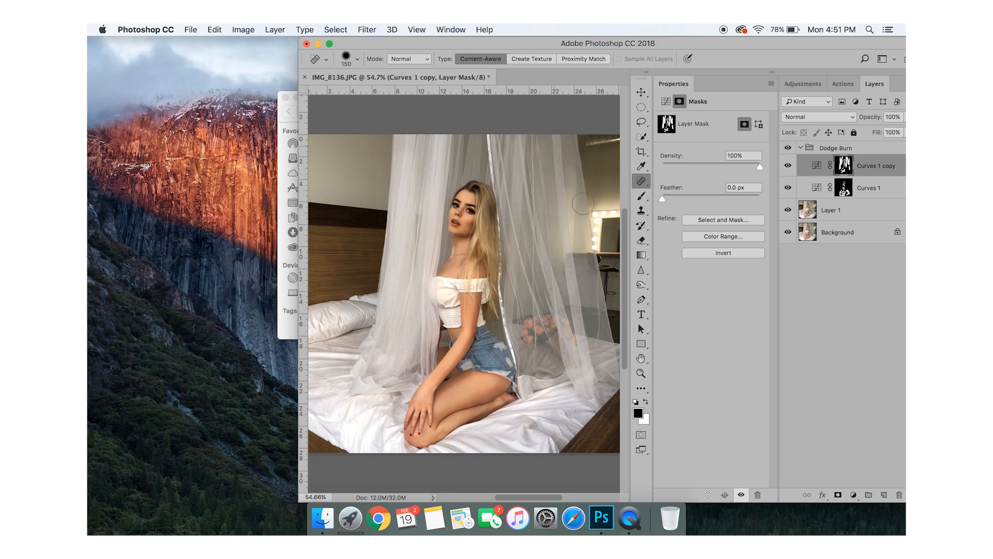
mouse_move(554, 259)
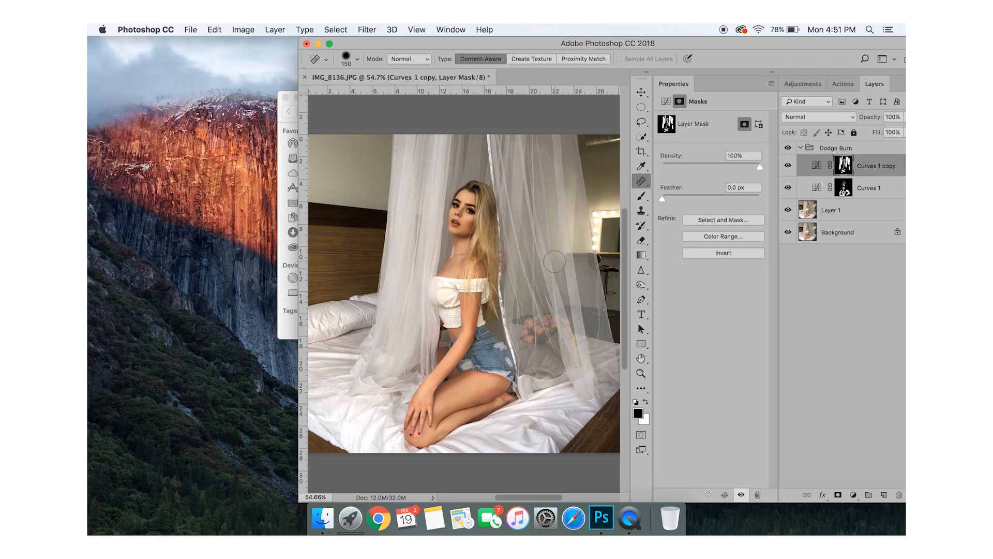
left_click(640, 180)
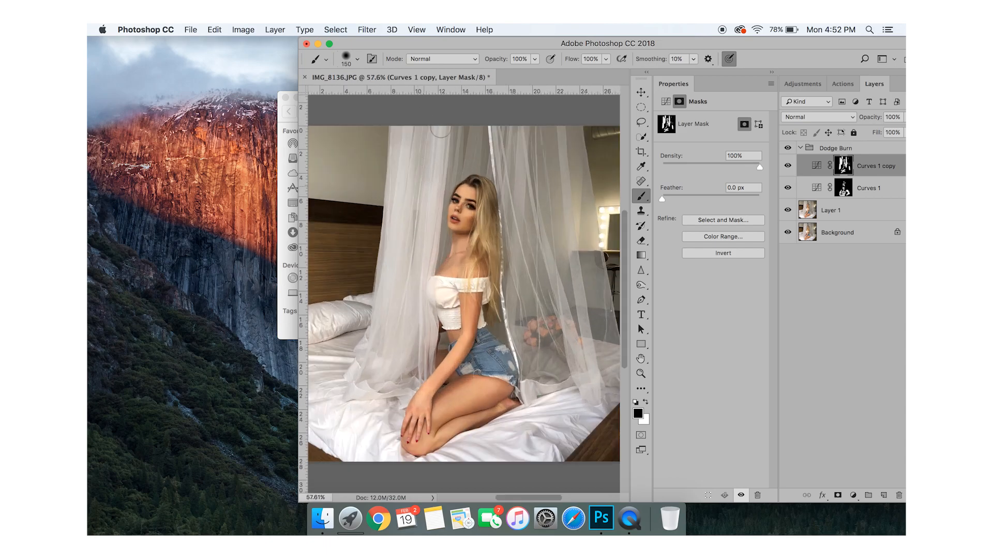
left_click(801, 148)
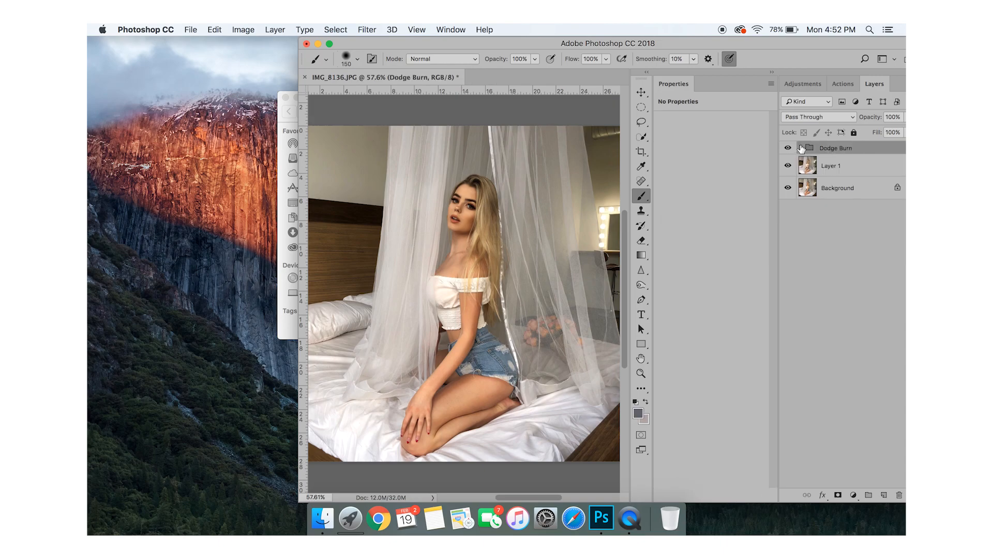
left_click(788, 147)
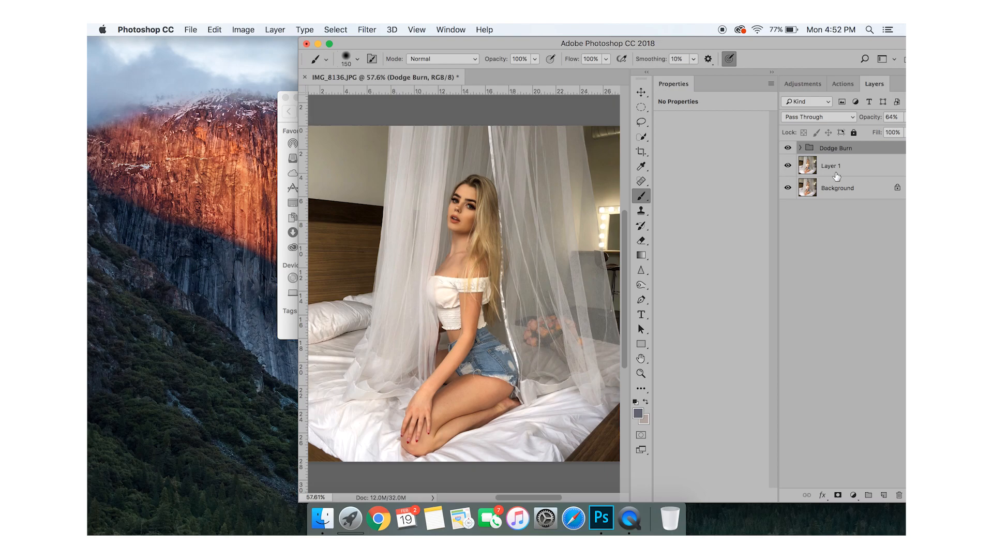
Duplicate Layer 1 into two copies named Blur and Underneath, with Blur selected for editing.
left_click(832, 165)
type("Under")
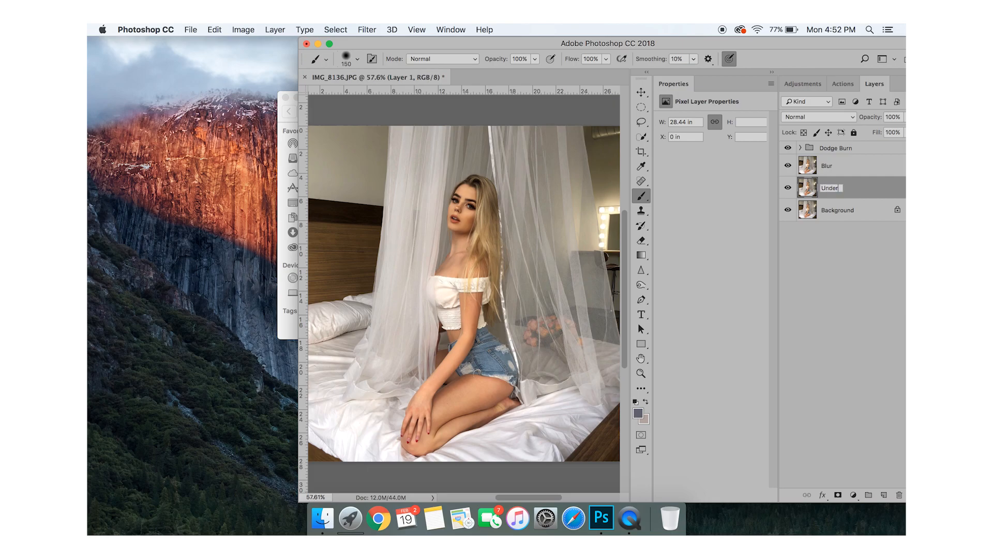
left_click(849, 166)
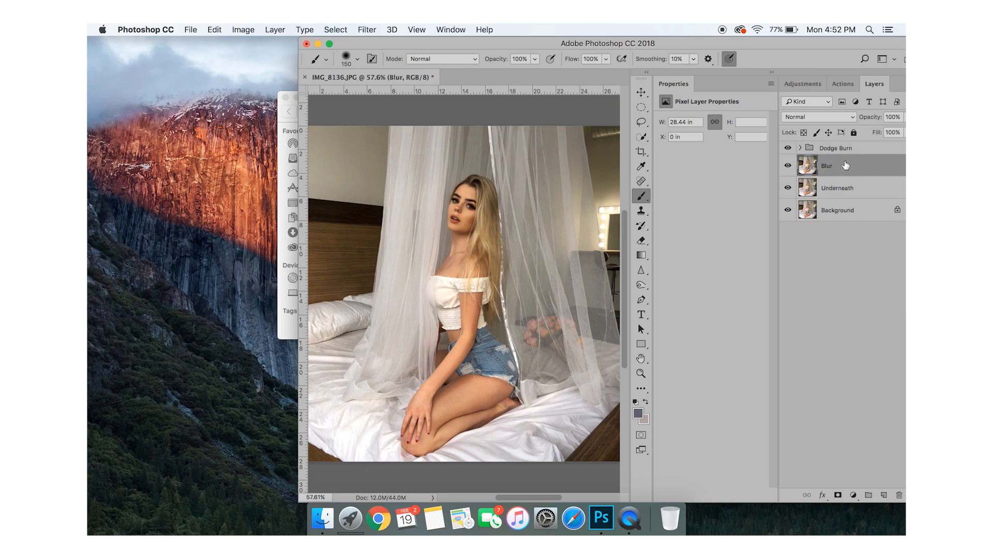
left_click(366, 29)
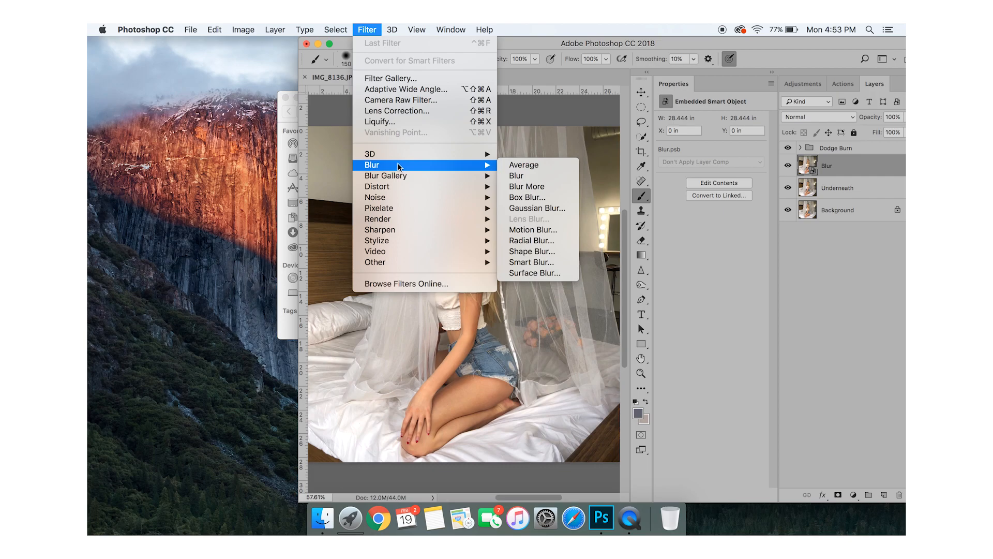
mouse_move(537, 208)
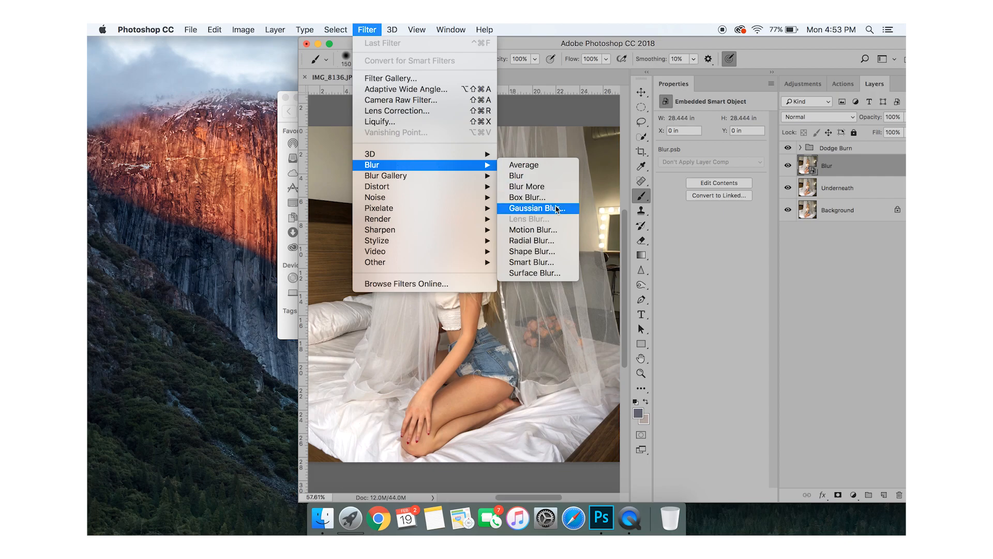
Apply a Gaussian Blur smart filter to the Blur smart object, then make Underneath the active layer.
left_click(533, 208)
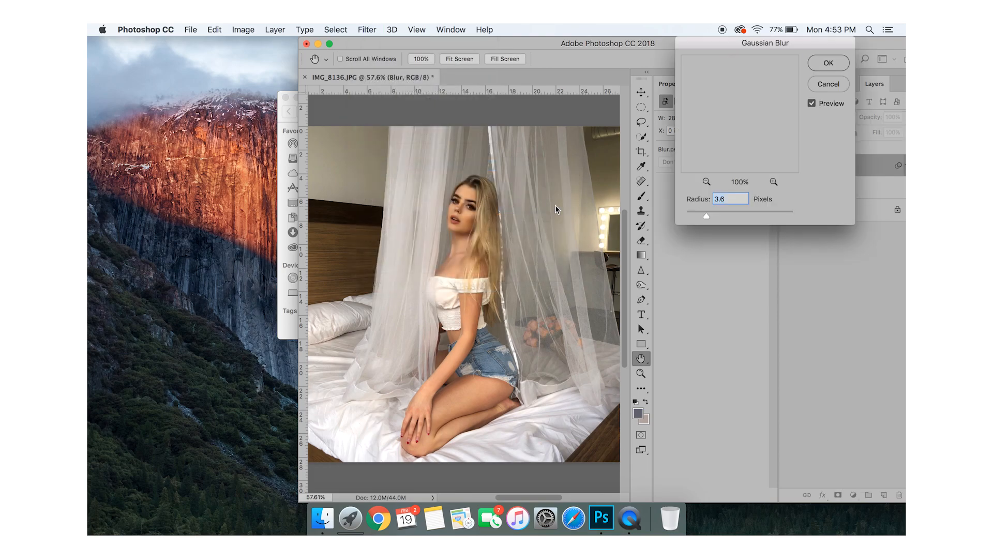
left_click(827, 62)
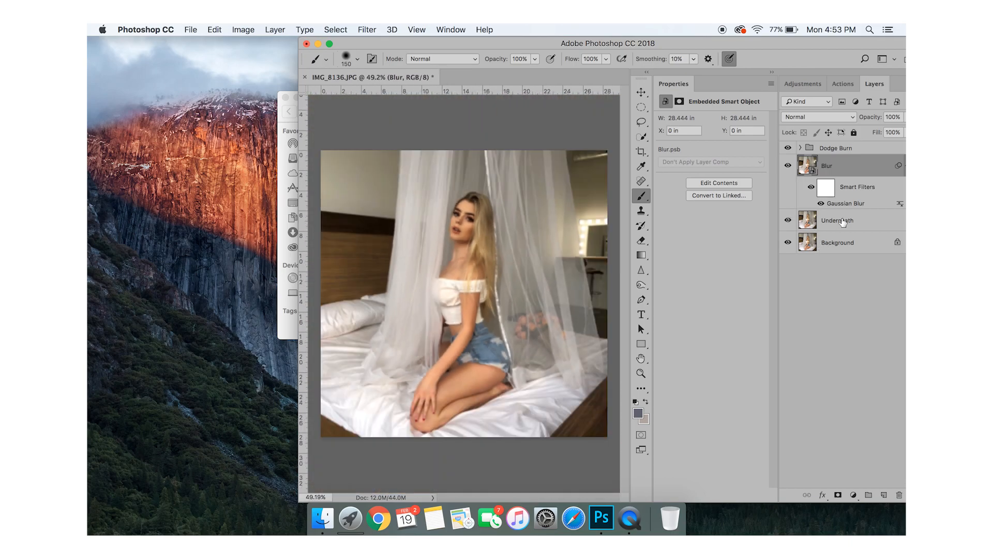
left_click(837, 220)
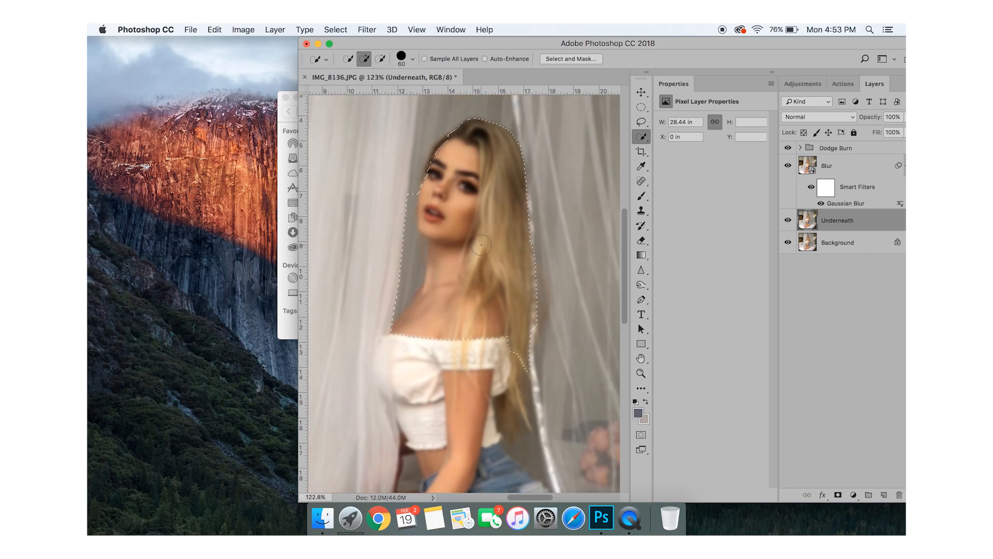
Quick-select the woman's whole figure on Underneath, from hair down to her knees.
scroll("down", 3)
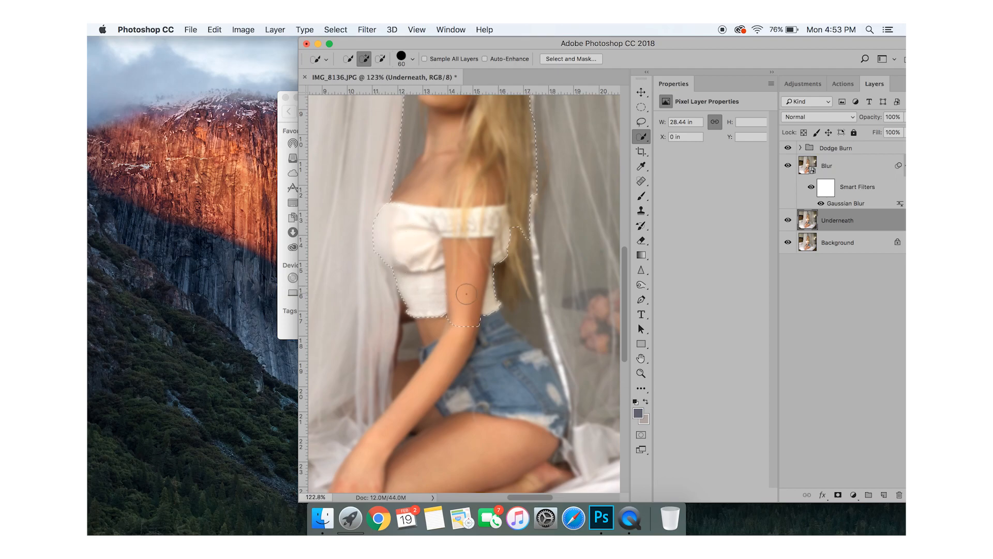
scroll("down", 3)
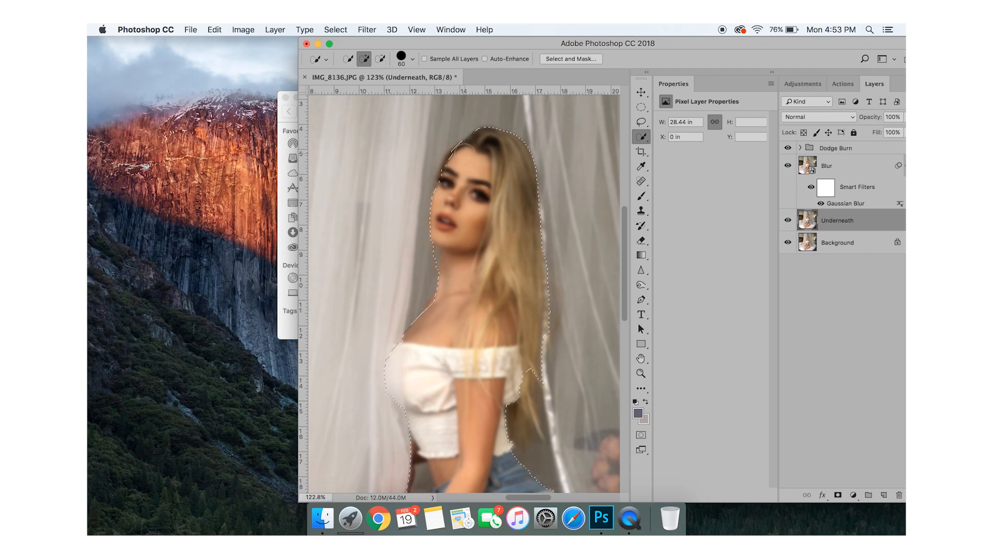
scroll("down", 3)
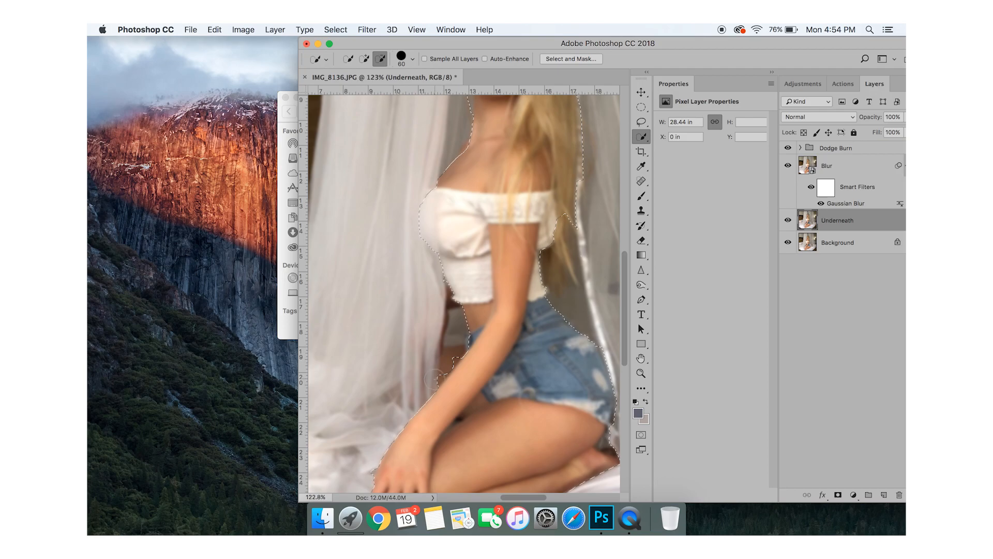
scroll("down", 3)
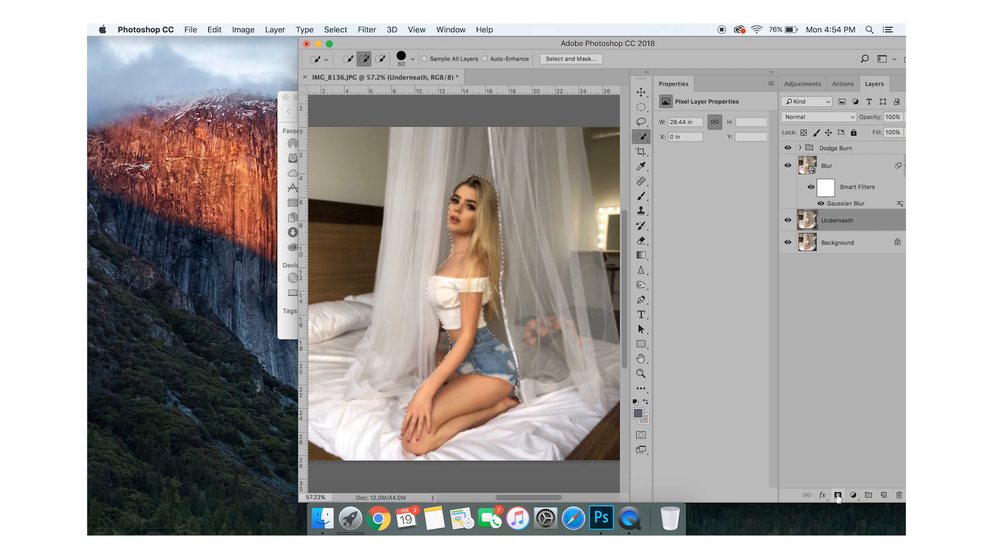
mouse_move(838, 494)
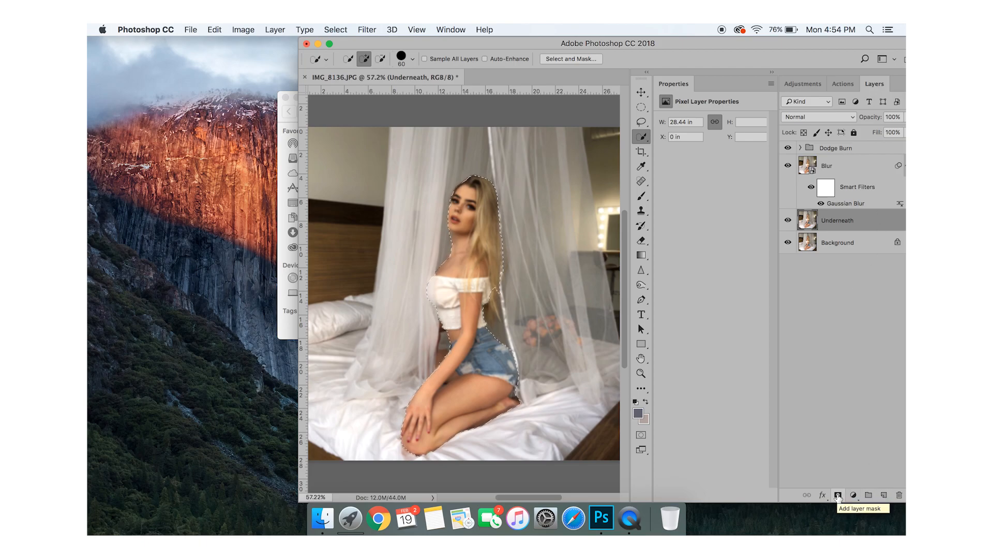
Turn the figure selection into a layer mask and move it onto the Blur layer so the woman stays sharp.
left_click(837, 494)
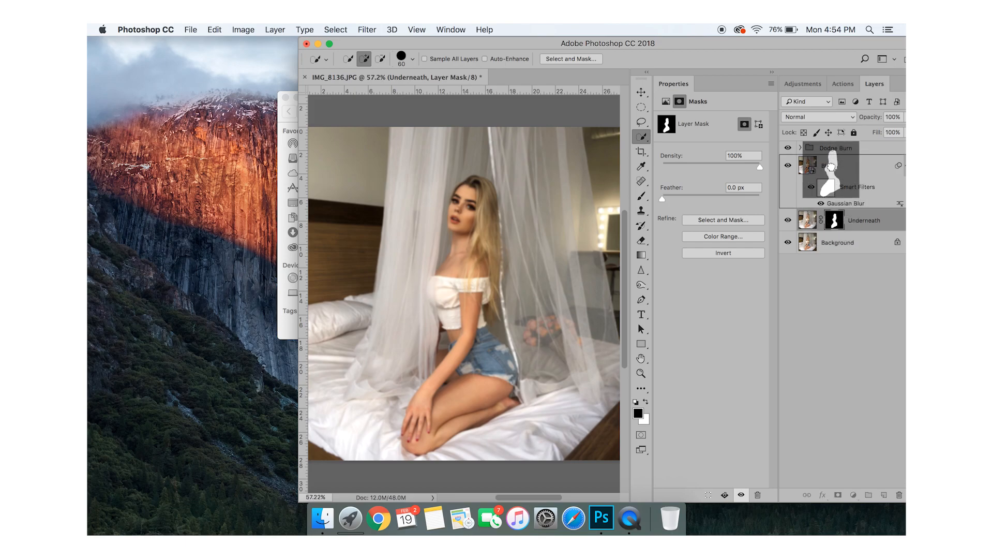
left_click(852, 166)
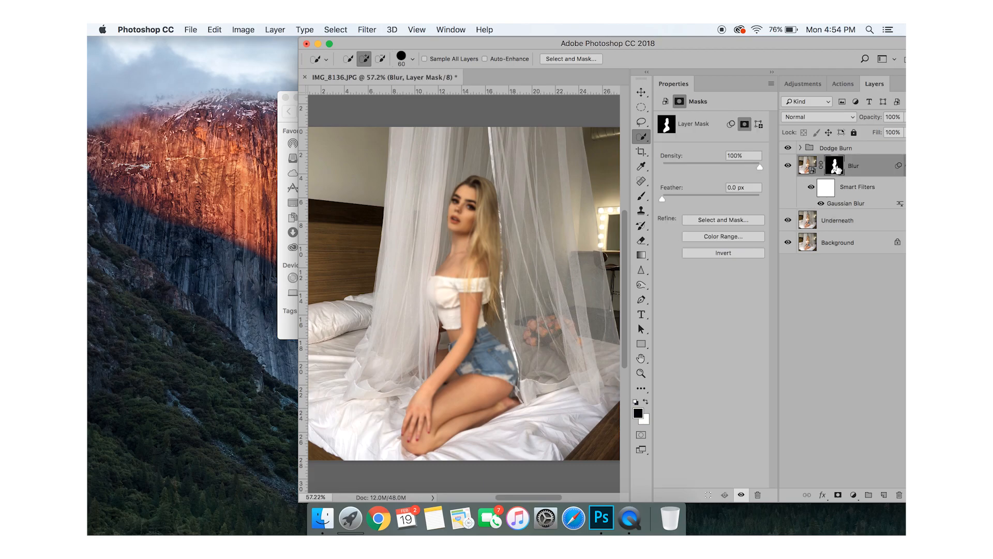
mouse_move(835, 166)
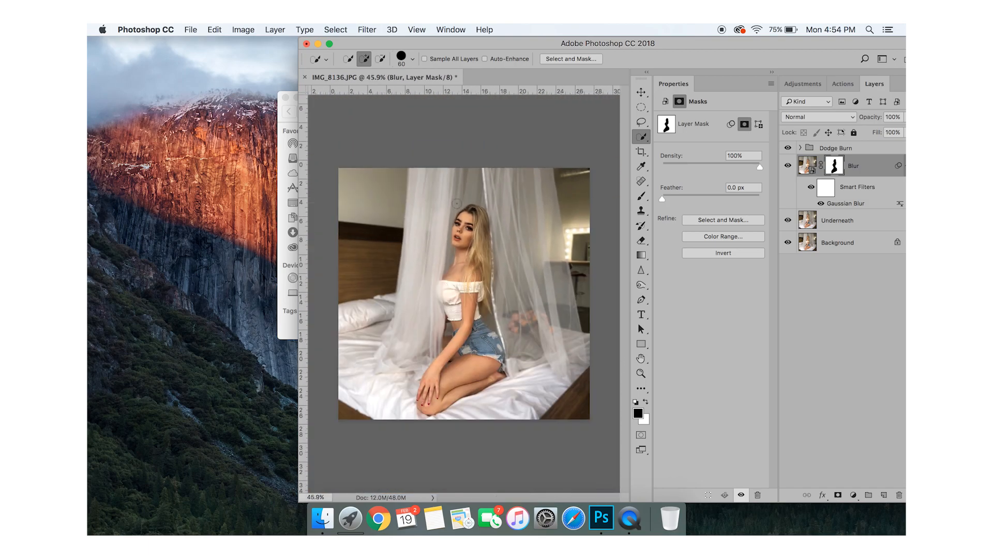
left_click(641, 195)
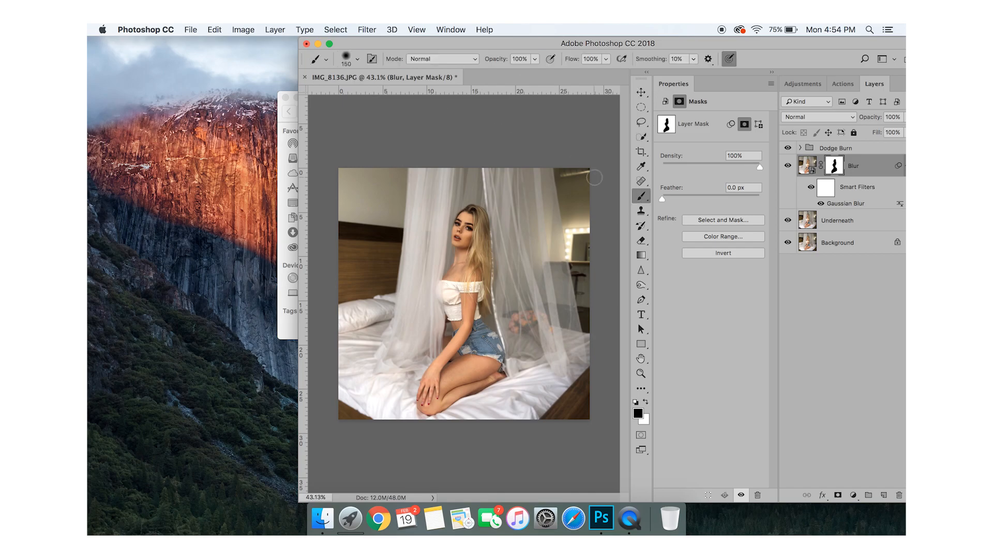
mouse_move(822, 186)
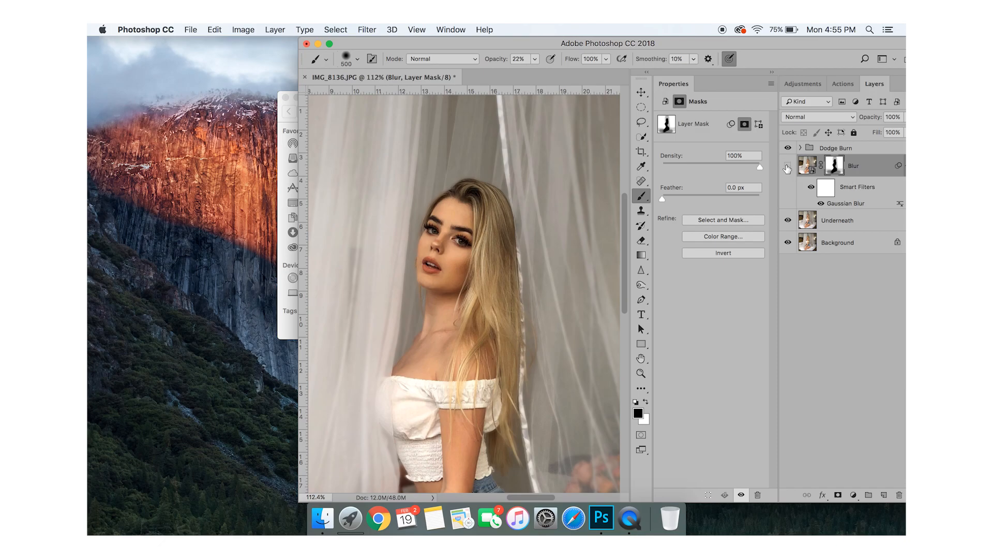
mouse_move(472, 263)
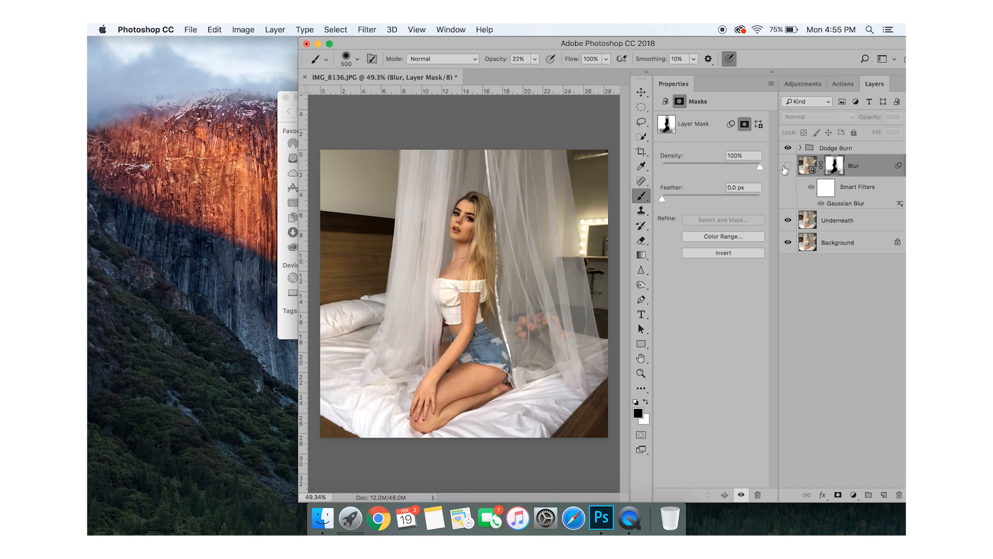
mouse_move(788, 165)
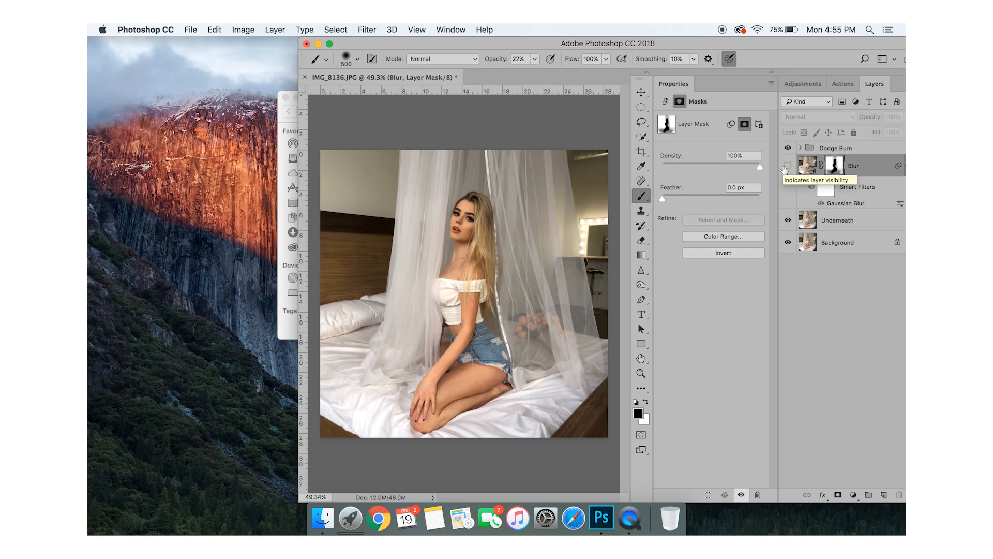
Show the refined Blur layer again after comparing, ready for a new adjustment layer.
left_click(788, 166)
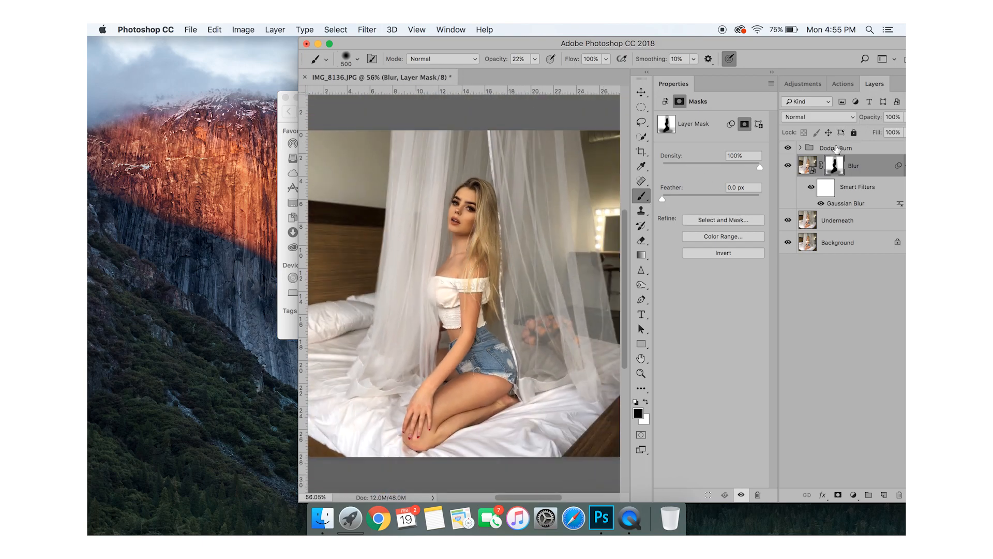
left_click(802, 83)
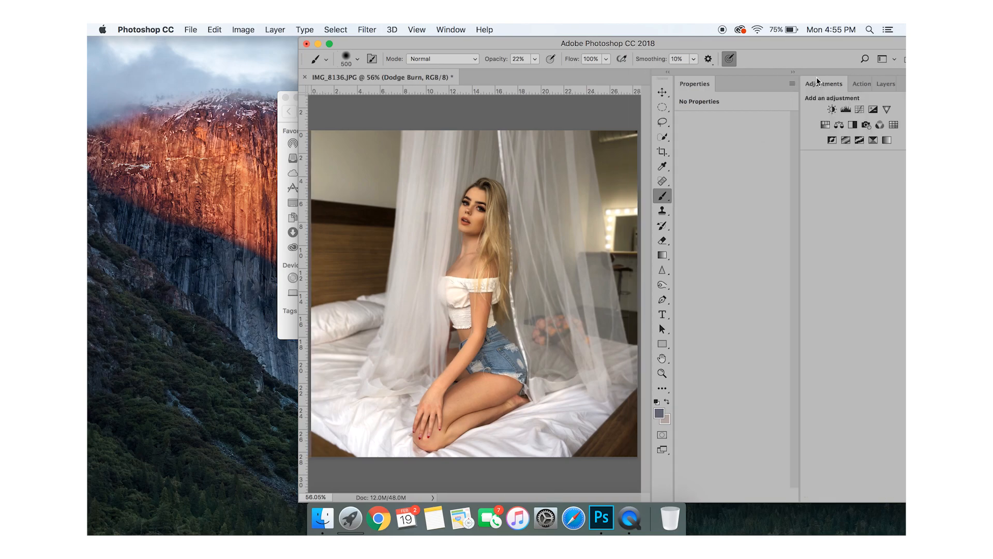
mouse_move(859, 109)
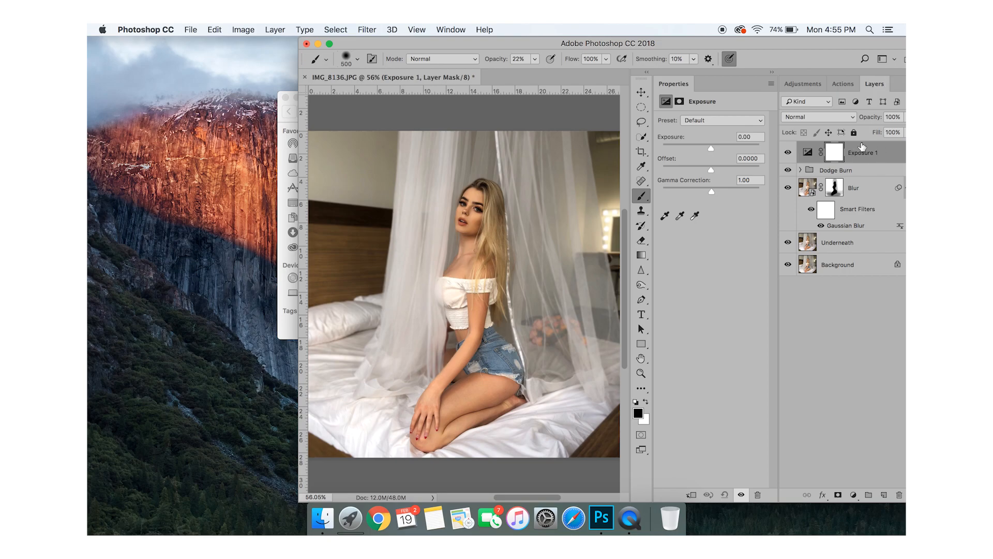
mouse_move(863, 158)
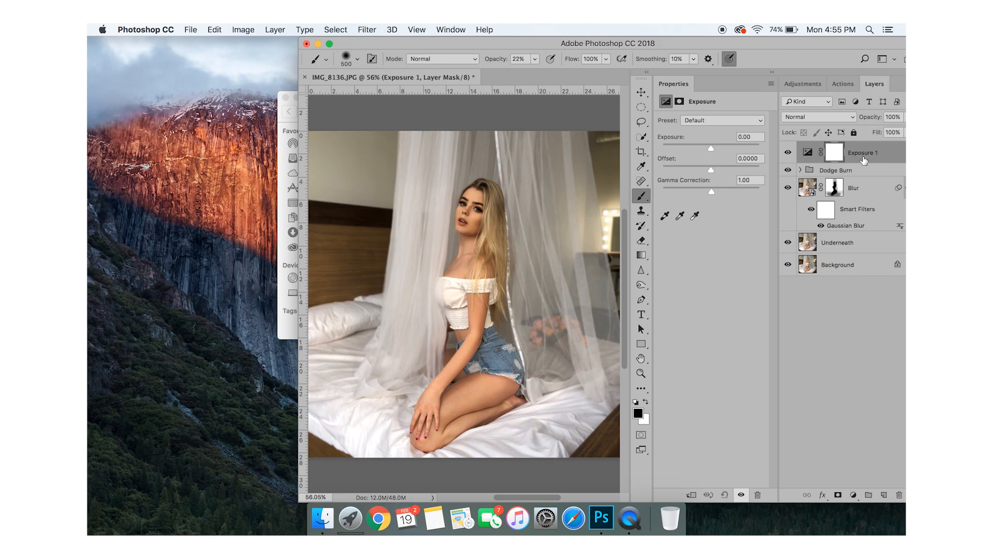
mouse_move(865, 160)
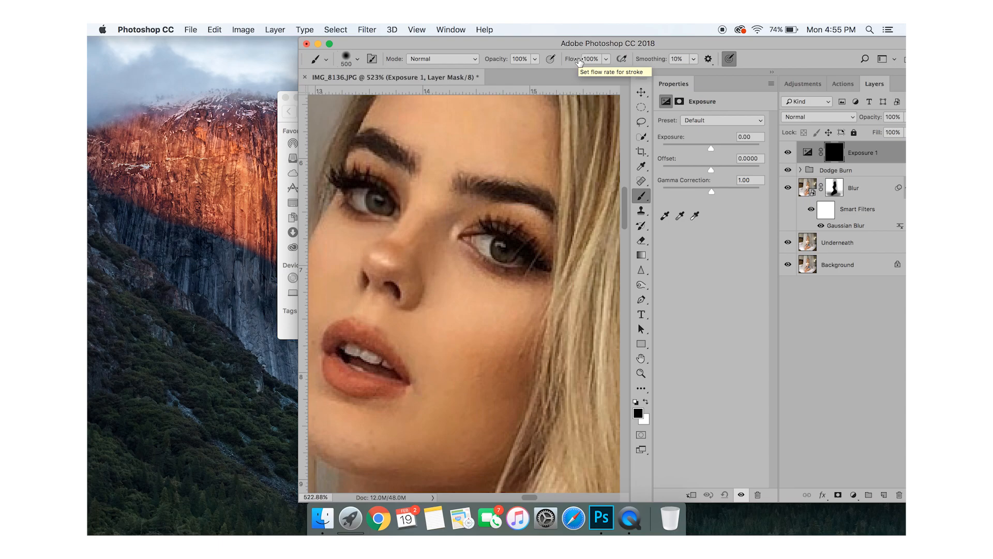
mouse_move(477, 202)
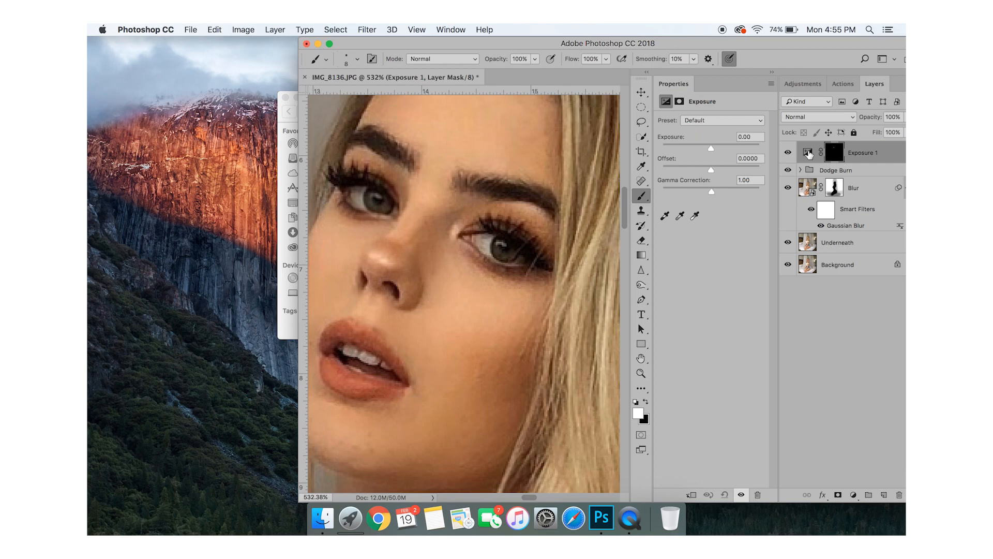
Target the Exposure 1 layer's settings rather than its black mask.
left_click(808, 152)
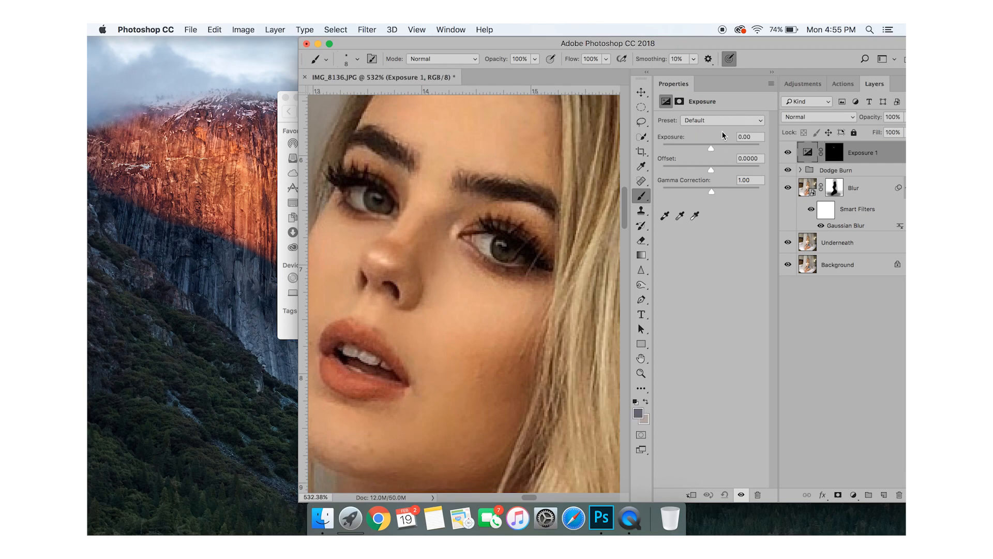
Raise Exposure 1 to +2.87 with 0.80 gamma to brighten the eyes, then zoom out.
left_click(721, 146)
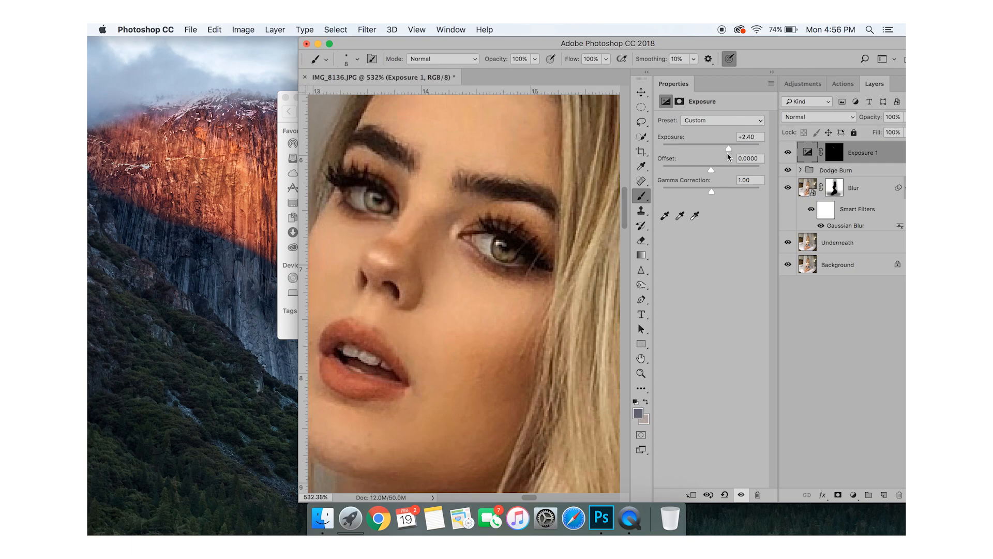
mouse_move(715, 194)
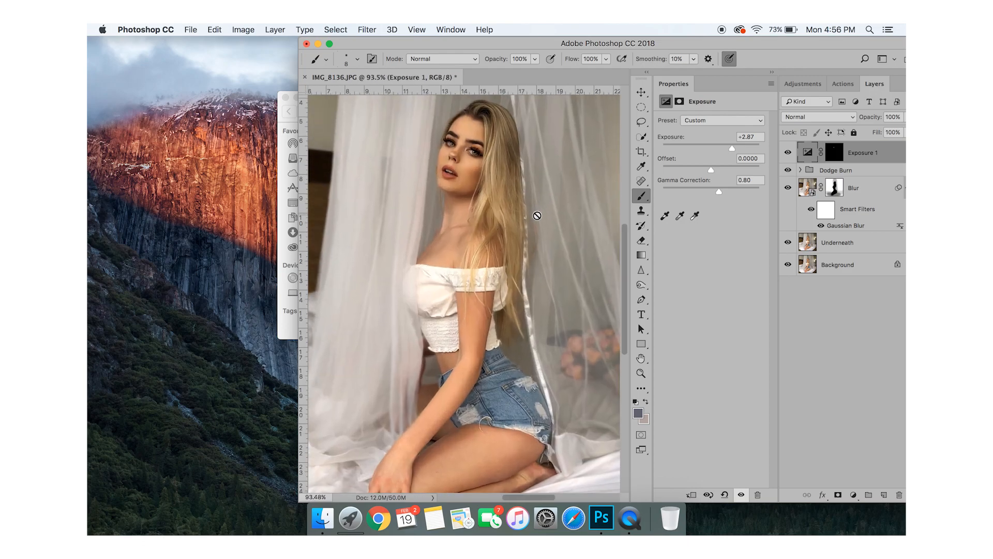
scroll("down", 3)
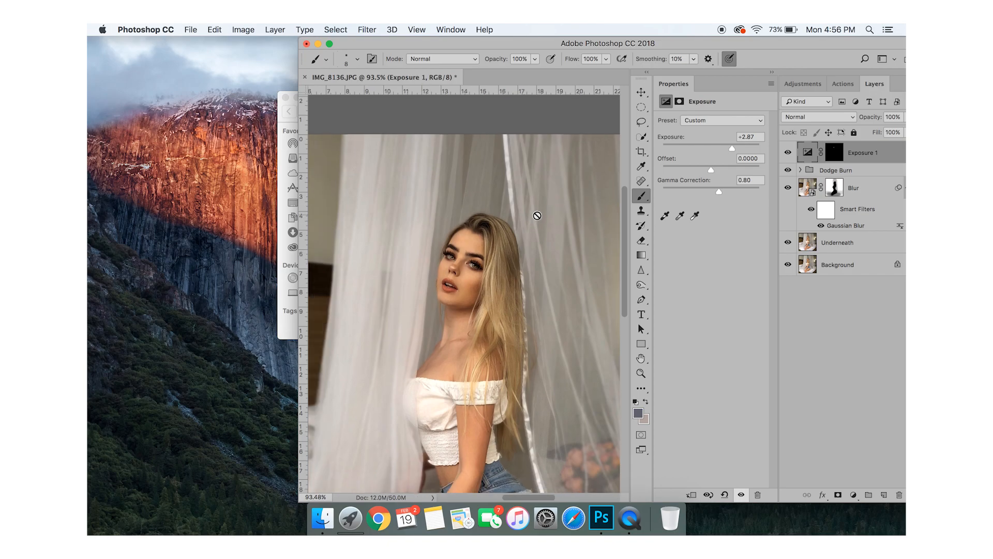
mouse_move(455, 237)
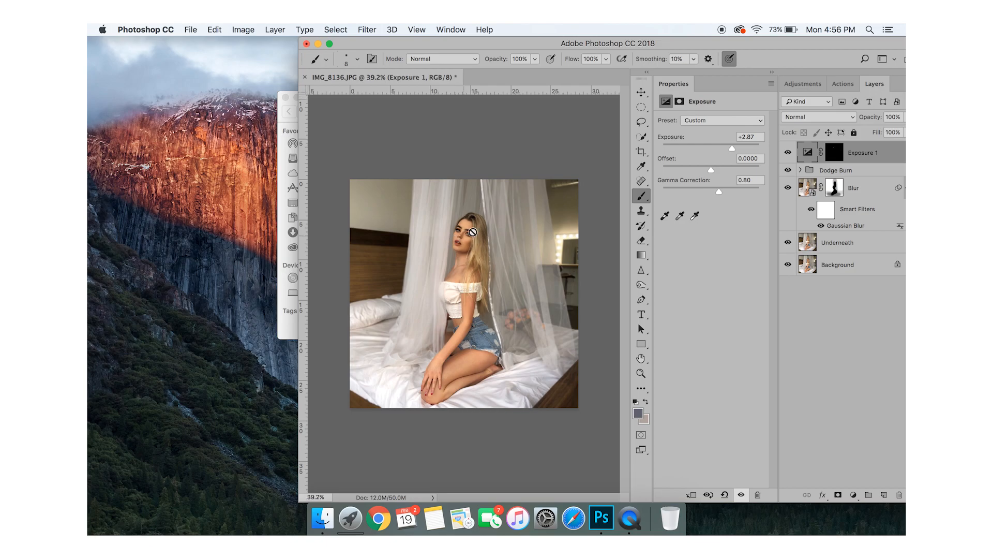
left_click(640, 92)
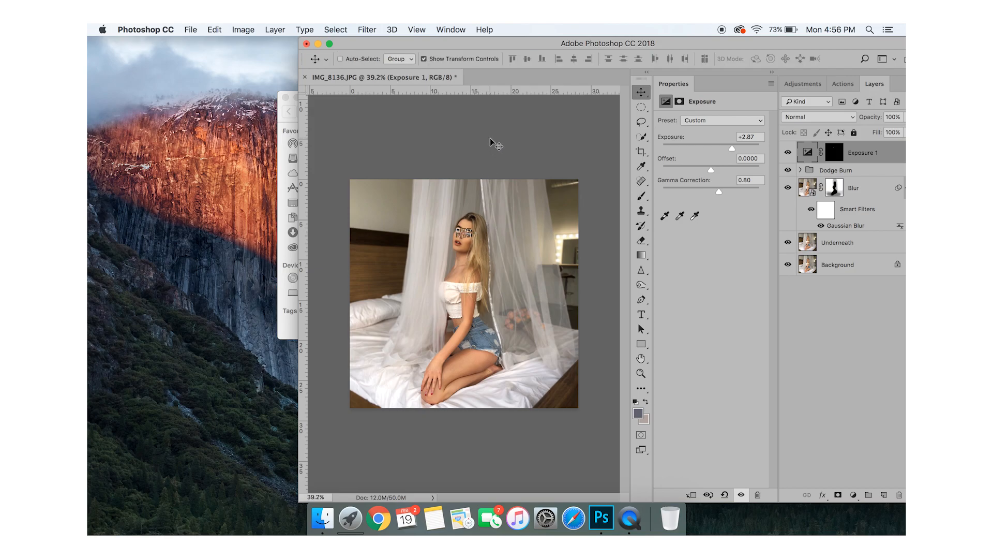
mouse_move(883, 146)
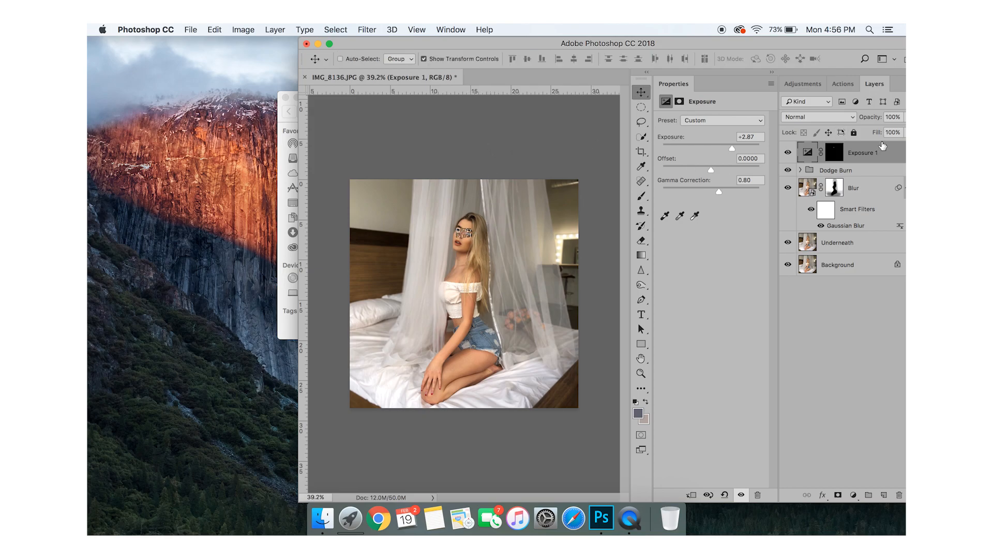
Run the recorded Exposure and Coloring action and expand the resulting layer group.
left_click(843, 83)
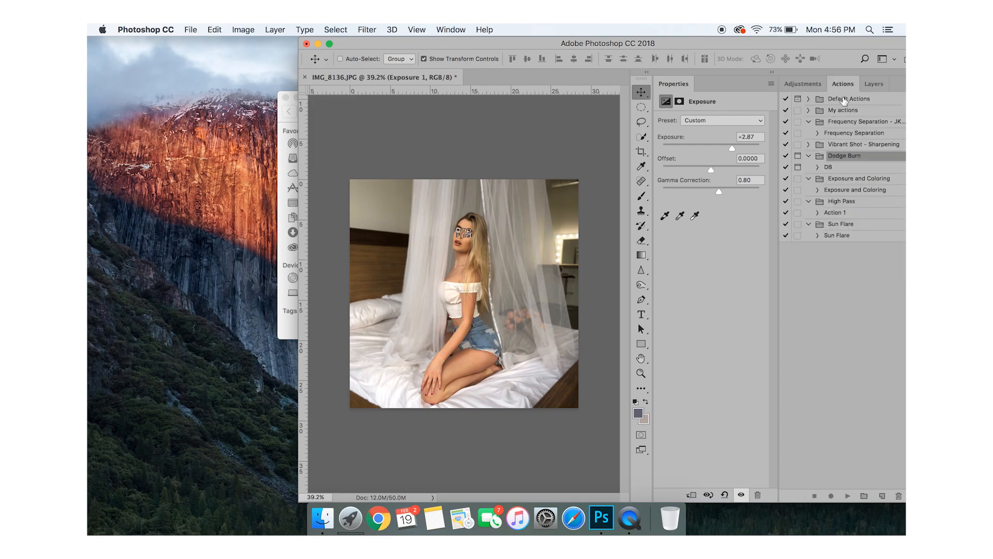
mouse_move(862, 195)
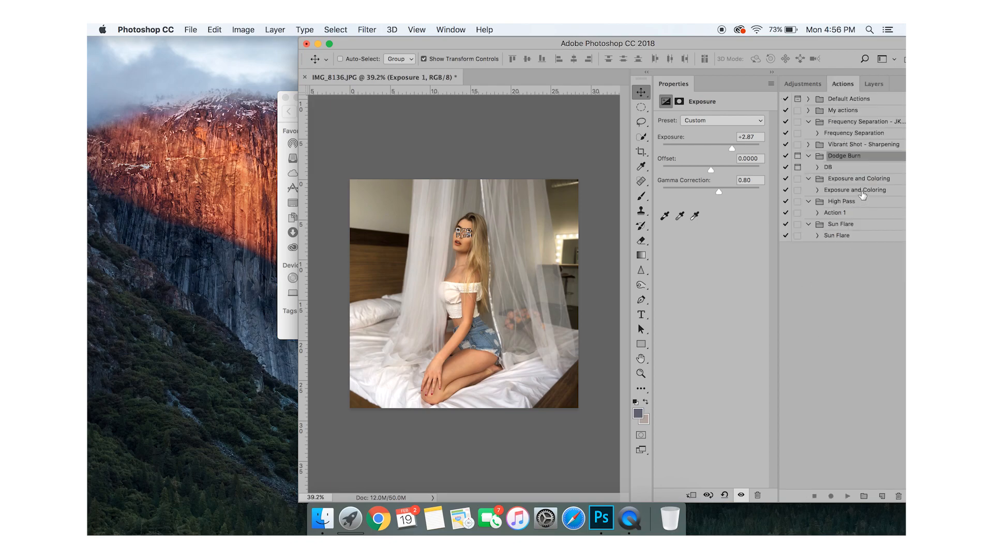
left_click(855, 189)
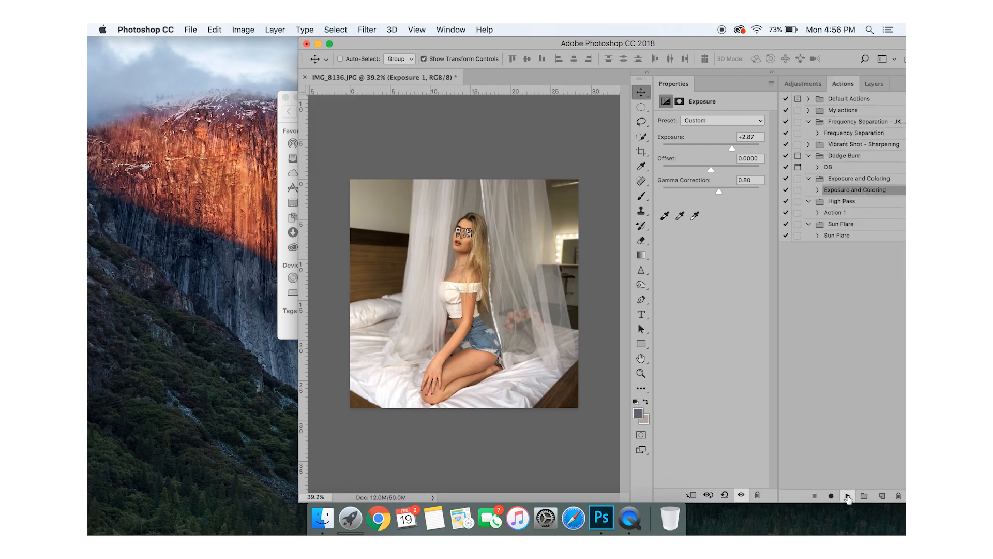
left_click(874, 83)
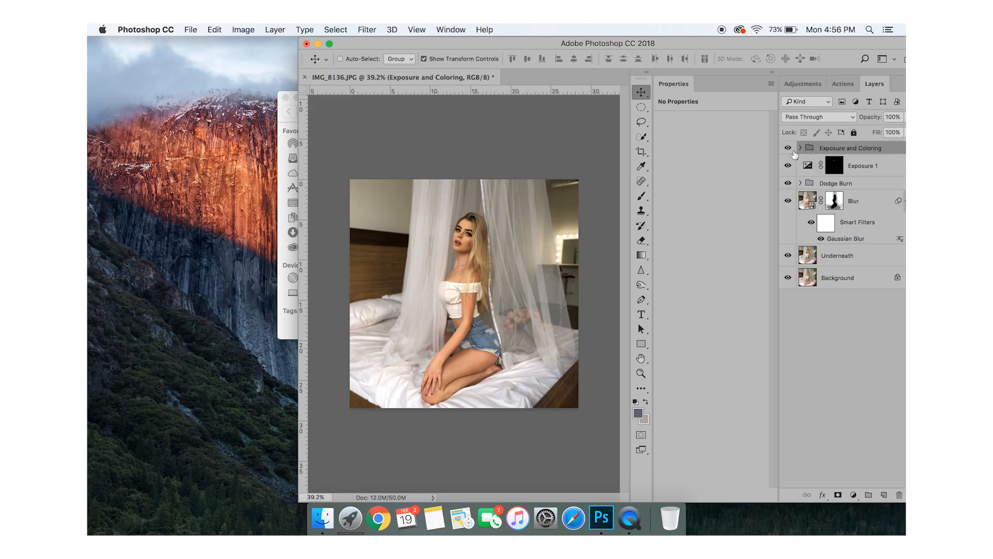
left_click(801, 147)
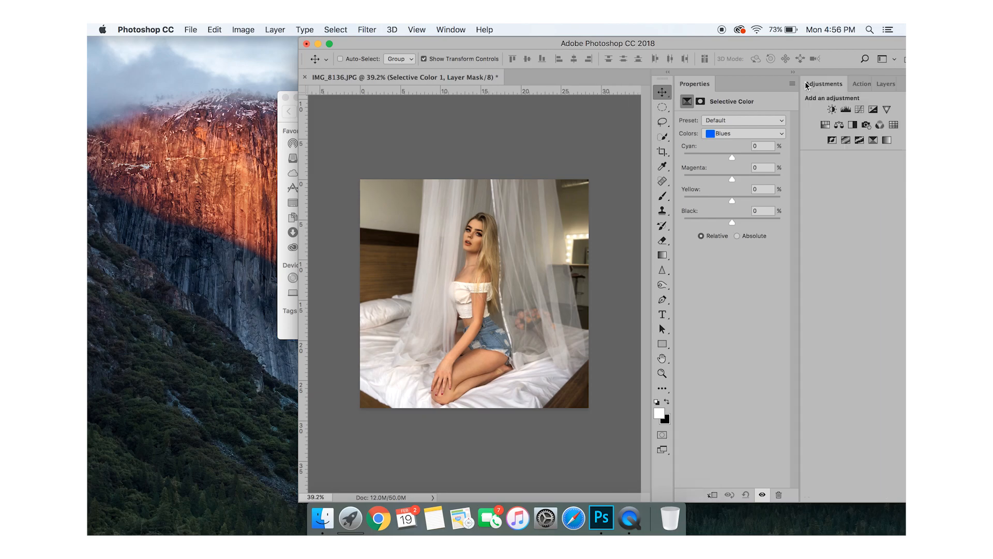
left_click(885, 83)
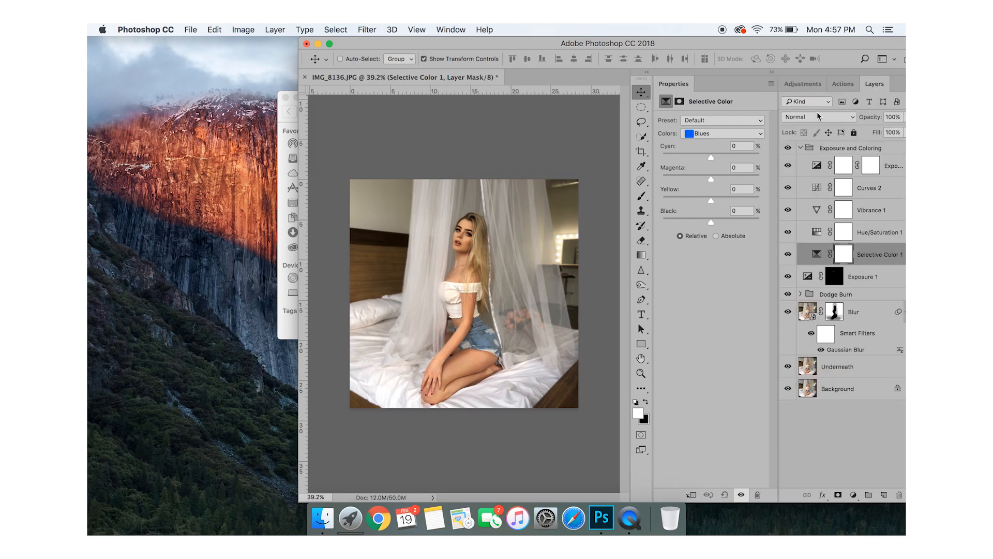
mouse_move(818, 121)
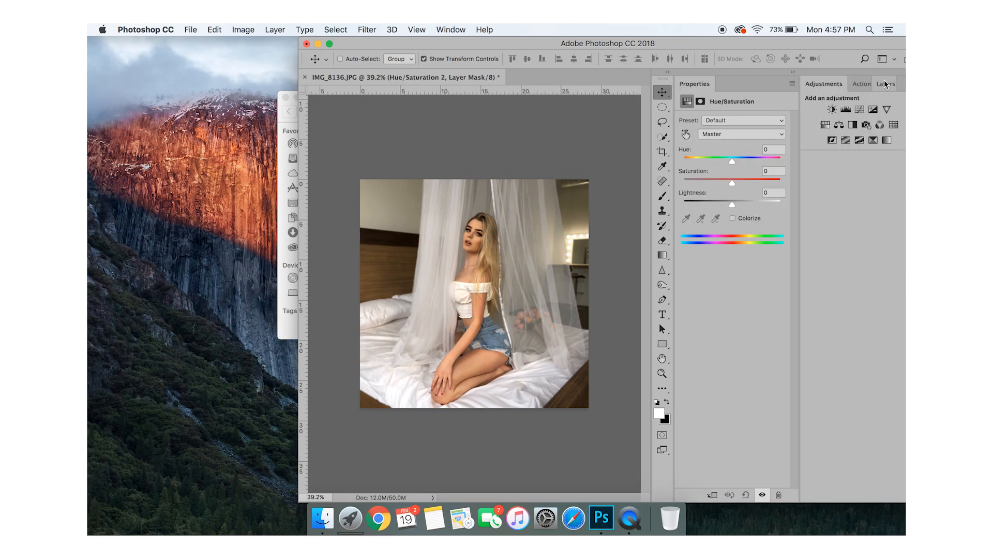
Return to the Layers panel showing Hue/Saturation 2 at the group's bottom.
left_click(884, 83)
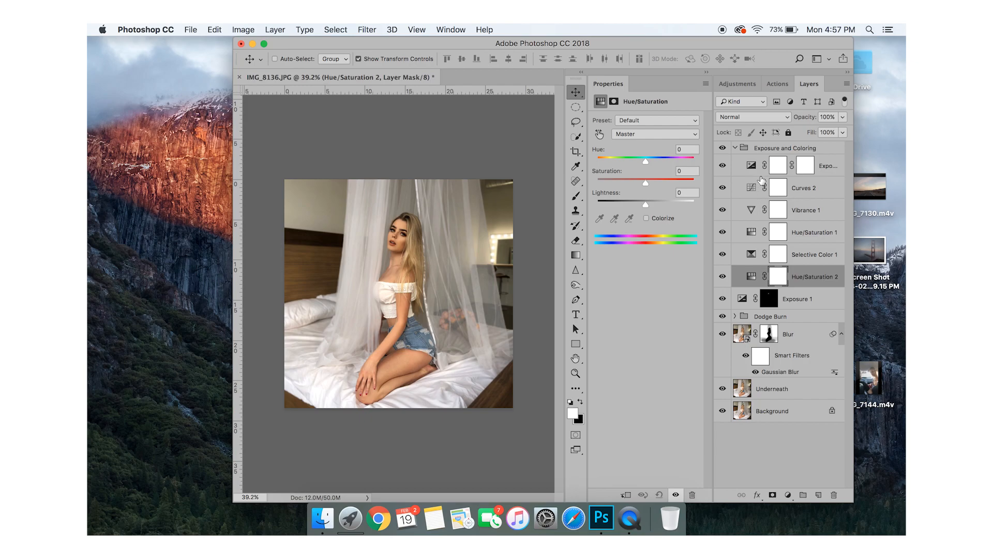
mouse_move(753, 186)
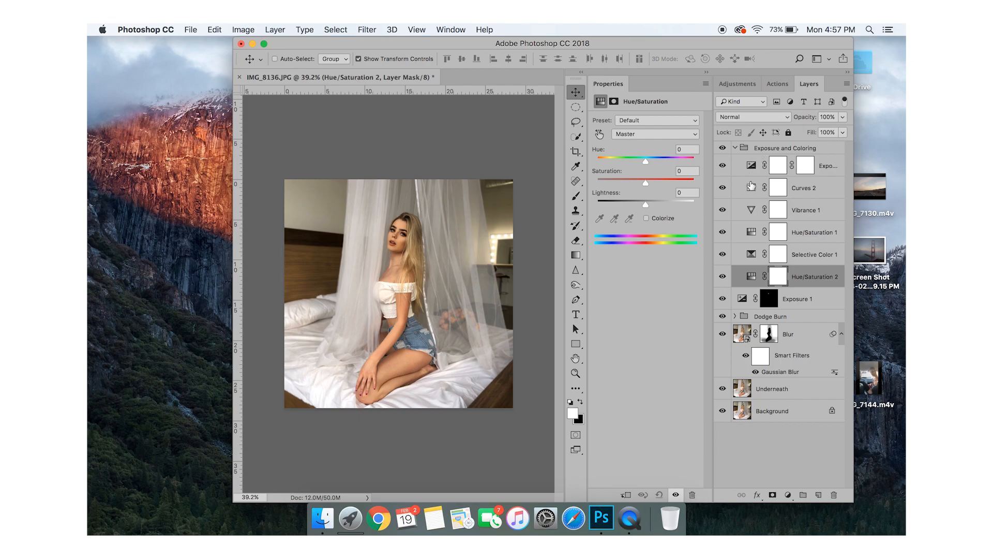
mouse_move(778, 184)
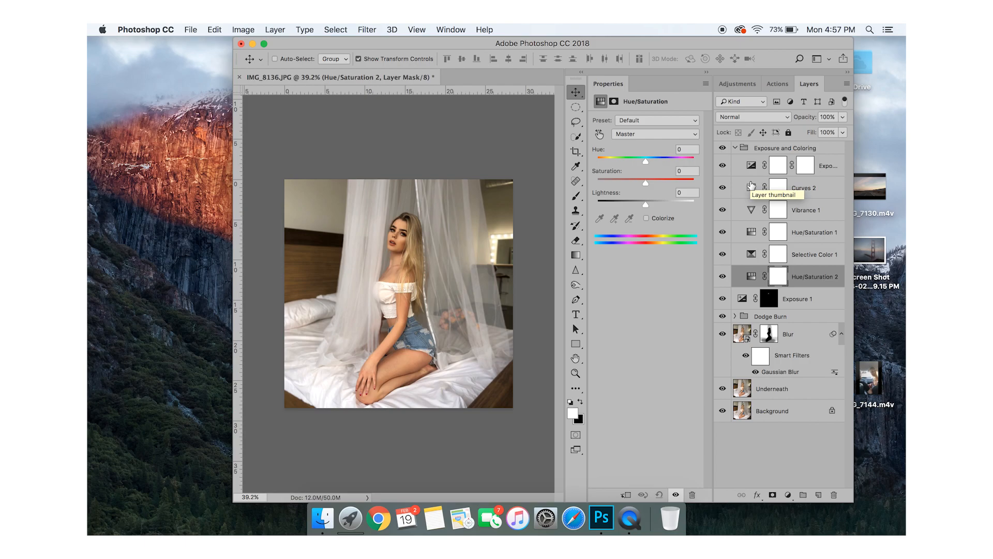
mouse_move(751, 185)
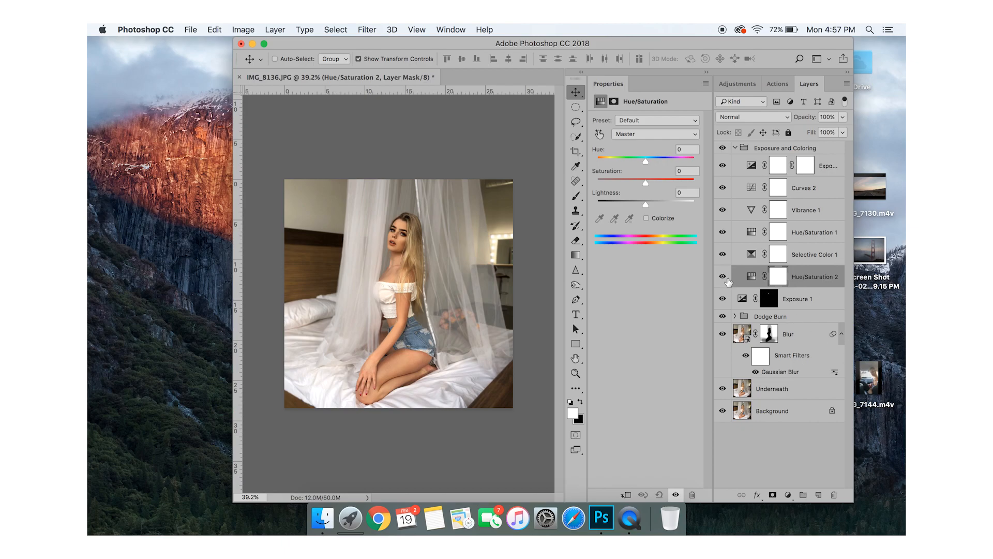
mouse_move(612, 162)
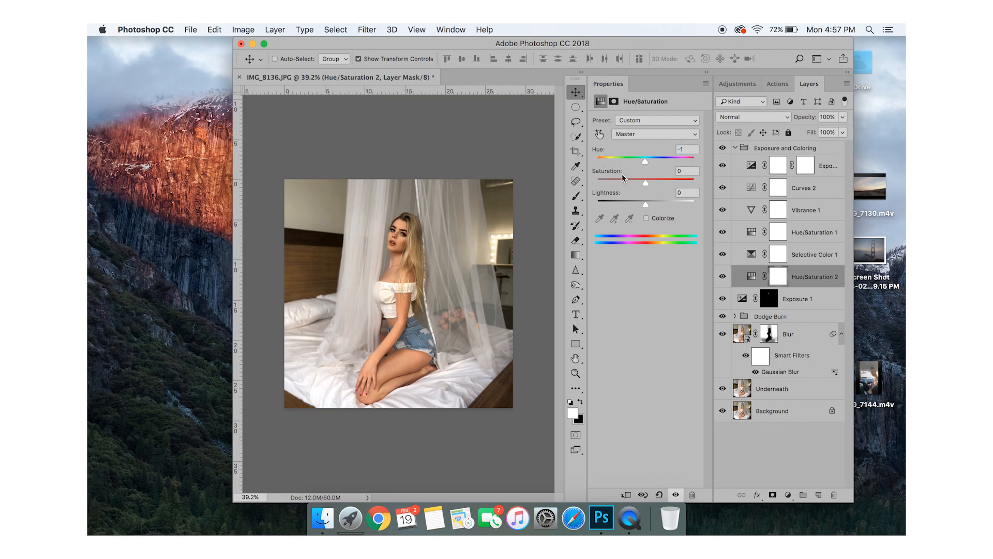
mouse_move(613, 175)
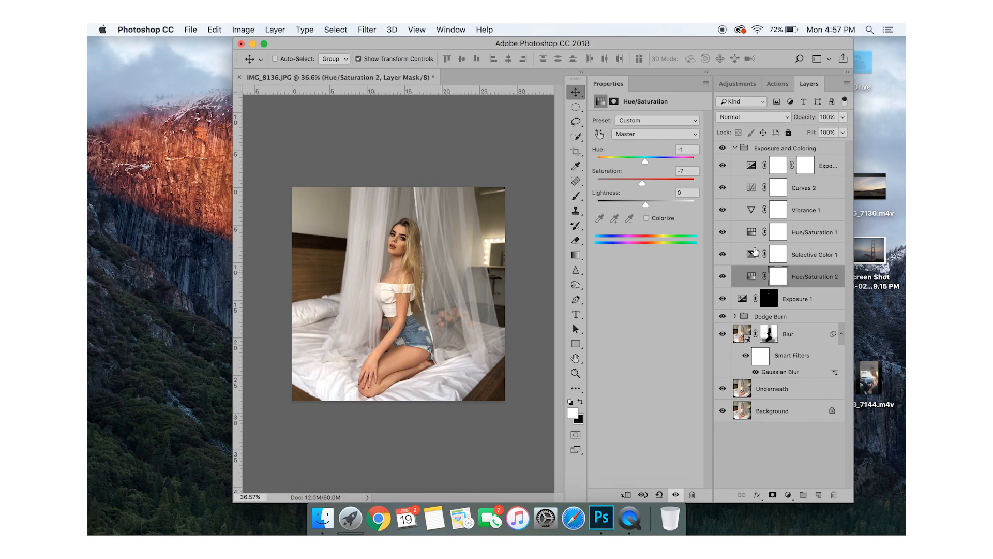
With Hue/Saturation 2 at Hue -1, Saturation -7, select Selective Color 1's settings.
left_click(817, 254)
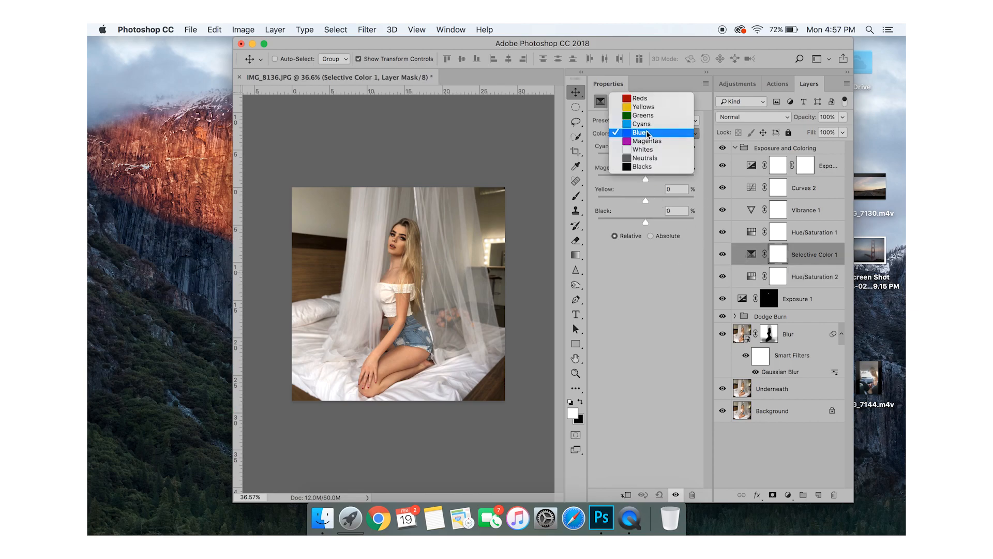
Set Selective Color 1's Yellows to Cyan -13, Yellow 9 and Black -1.
left_click(643, 105)
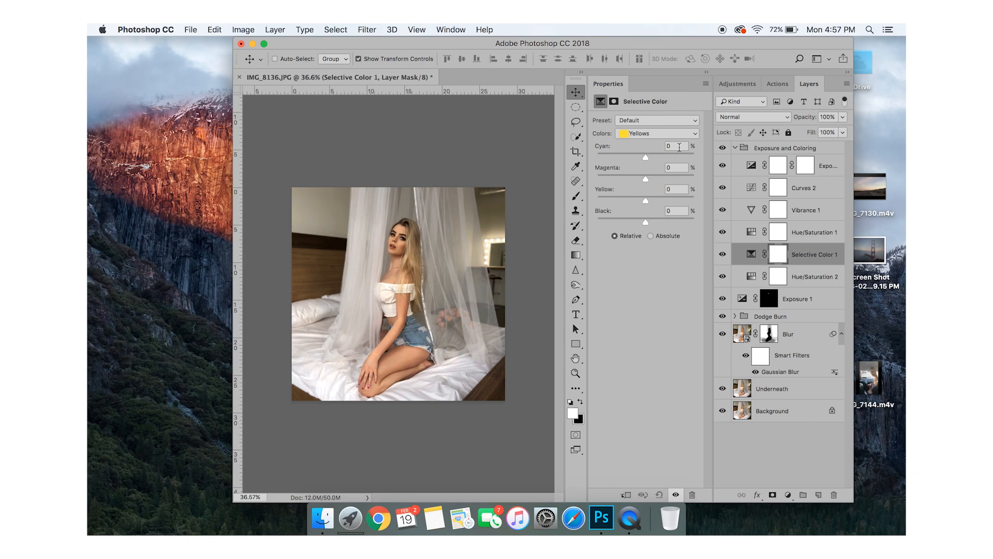
left_click(675, 147)
type("-13")
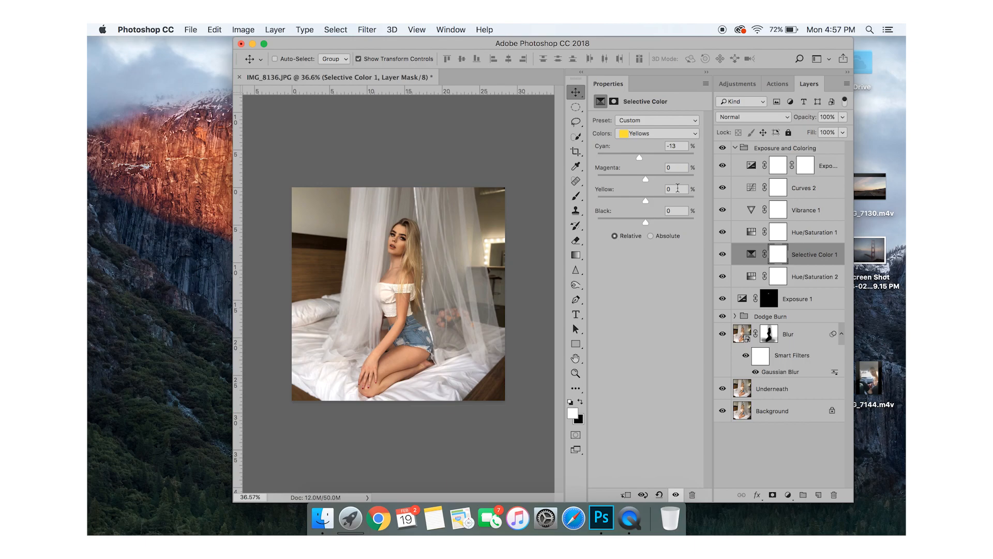
type("9")
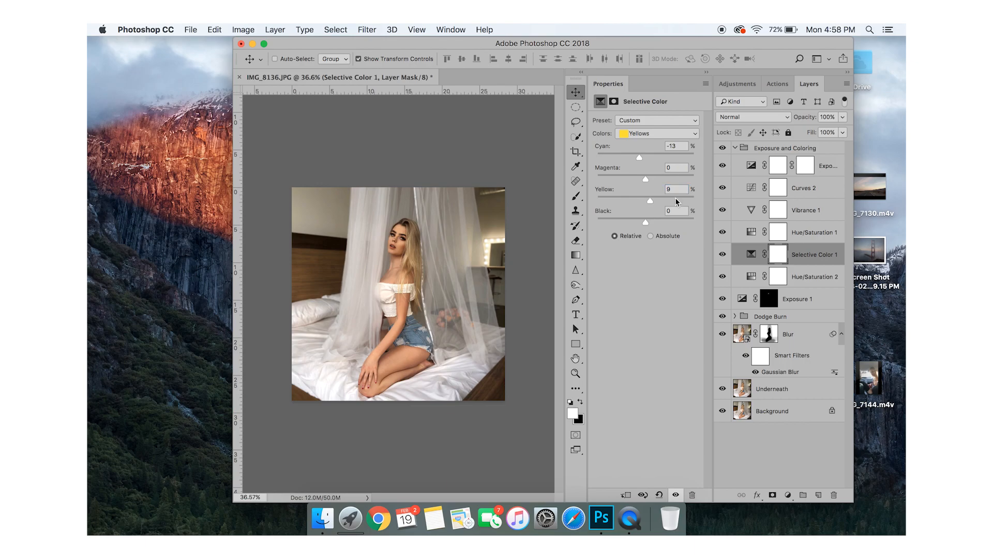
triple_click(676, 211)
type("-1")
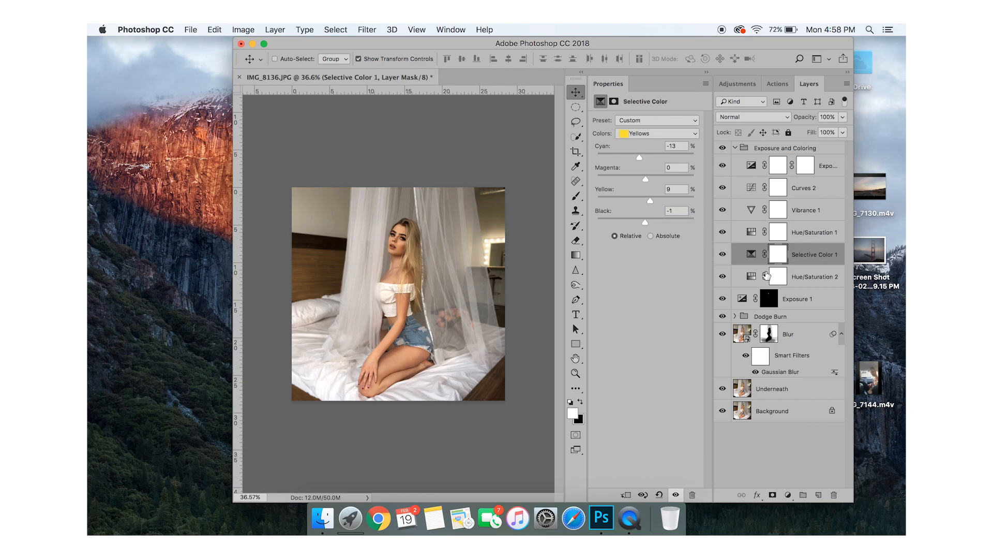
left_click(721, 254)
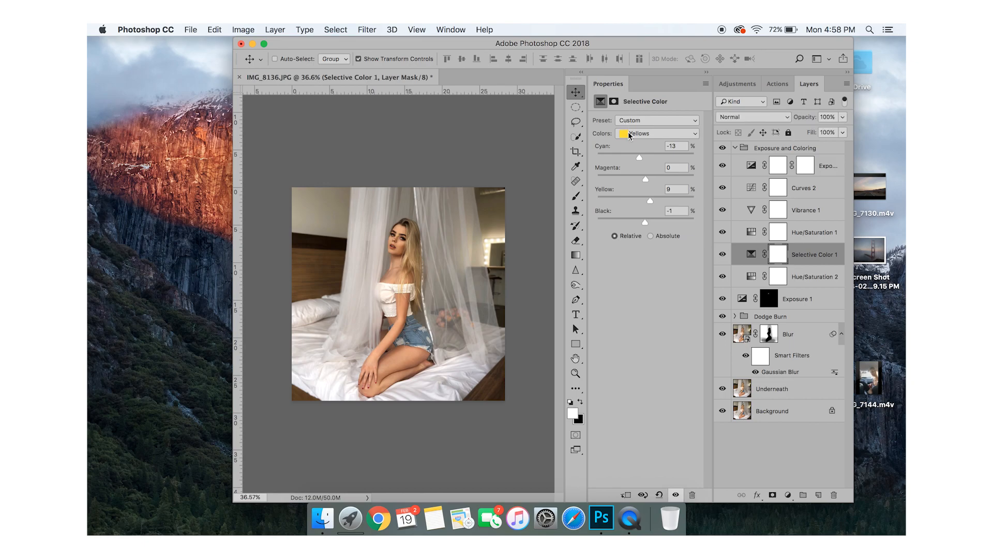
left_click(656, 133)
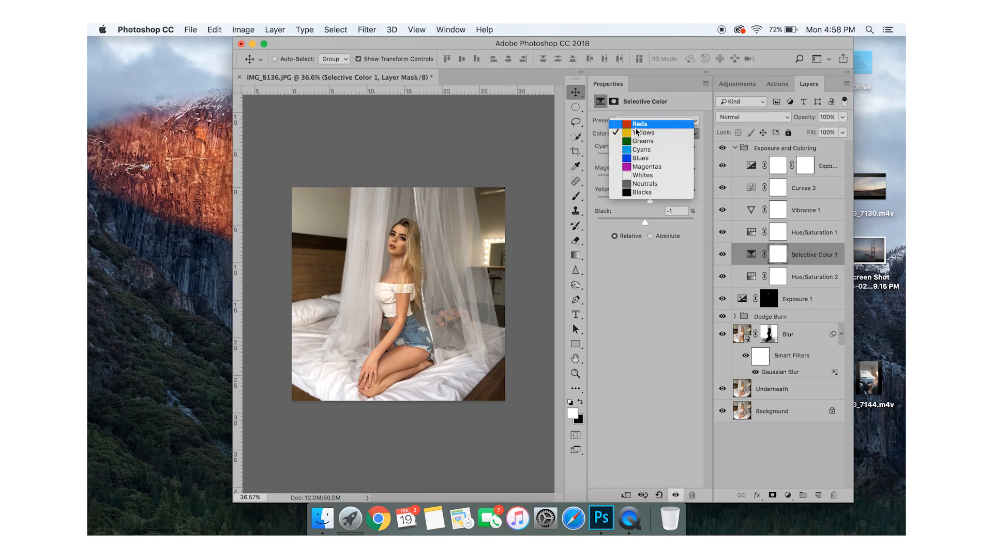
Set Selective Color 1's Cyans to Cyan 17, Magenta -50 and Black 35.
left_click(641, 149)
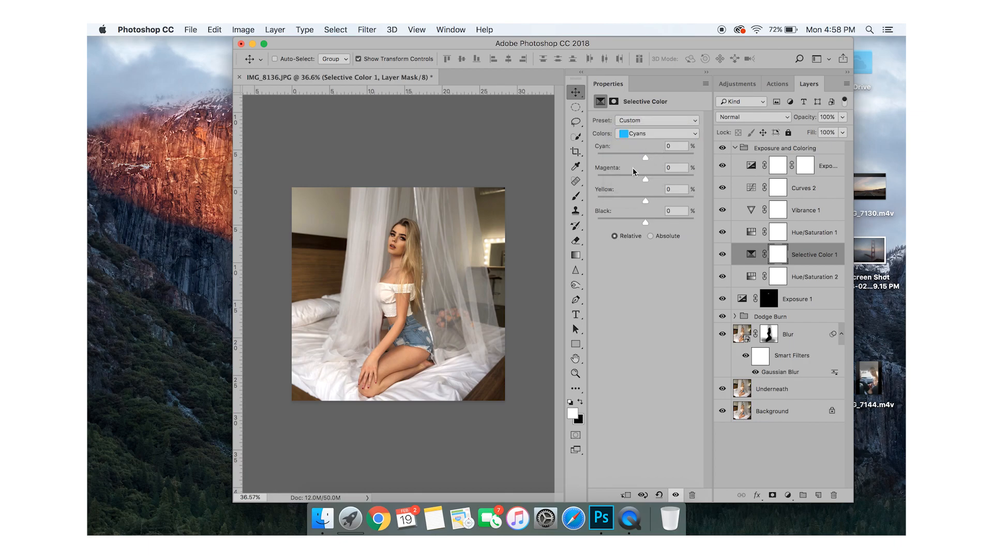
left_click(675, 146)
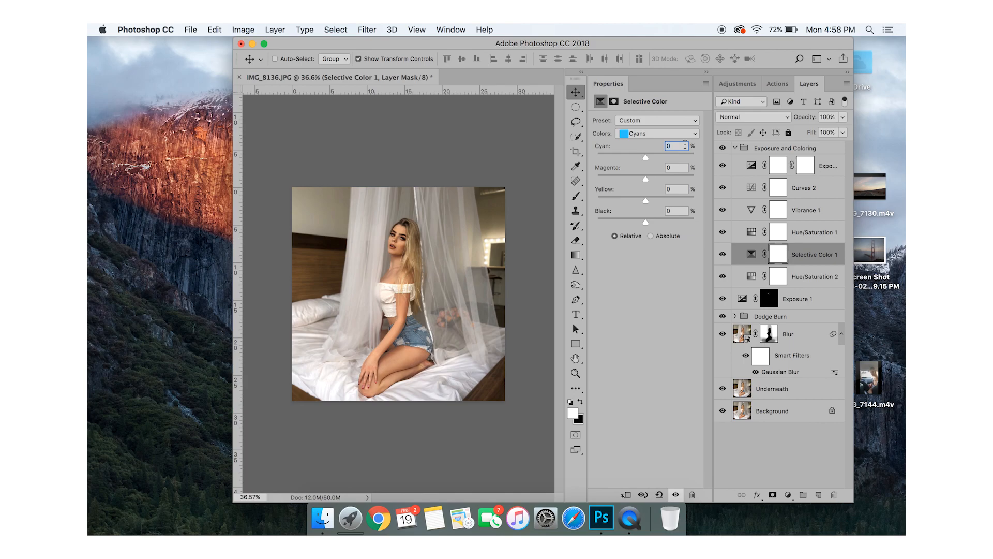
type("17")
left_click(676, 167)
type("-50")
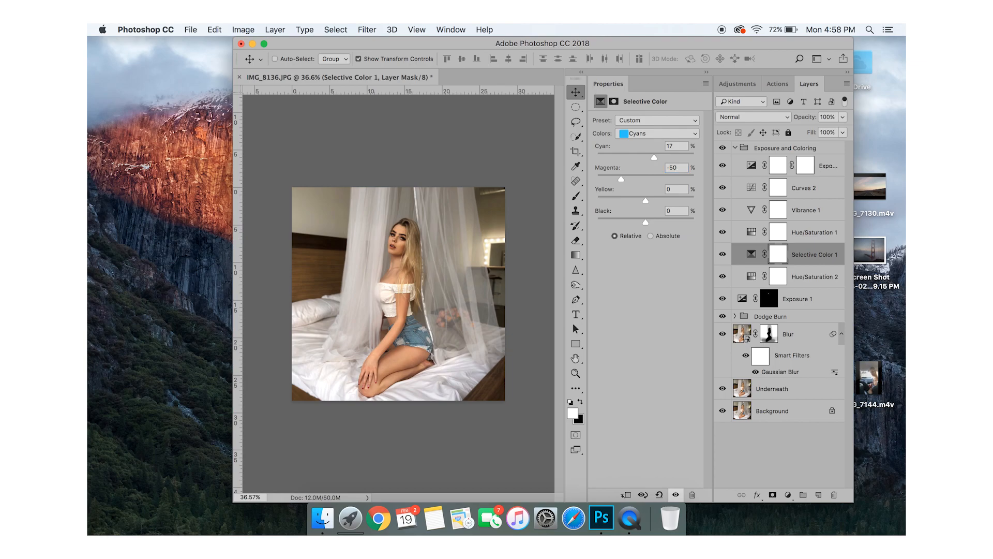
left_click(675, 211)
type("35")
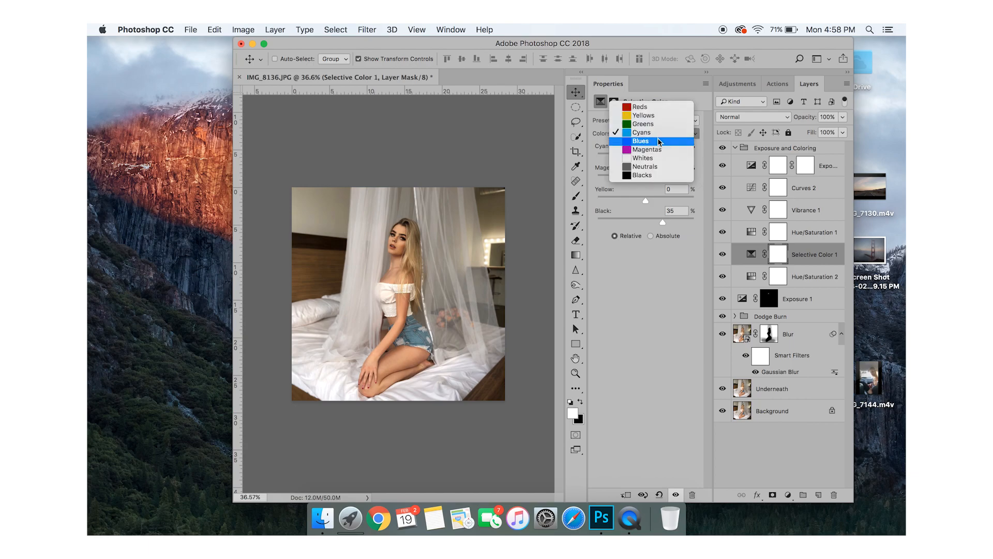
Set Selective Color 1's Blues to Cyan 10, Magenta -63, Yellow 14 and Black 29.
left_click(640, 141)
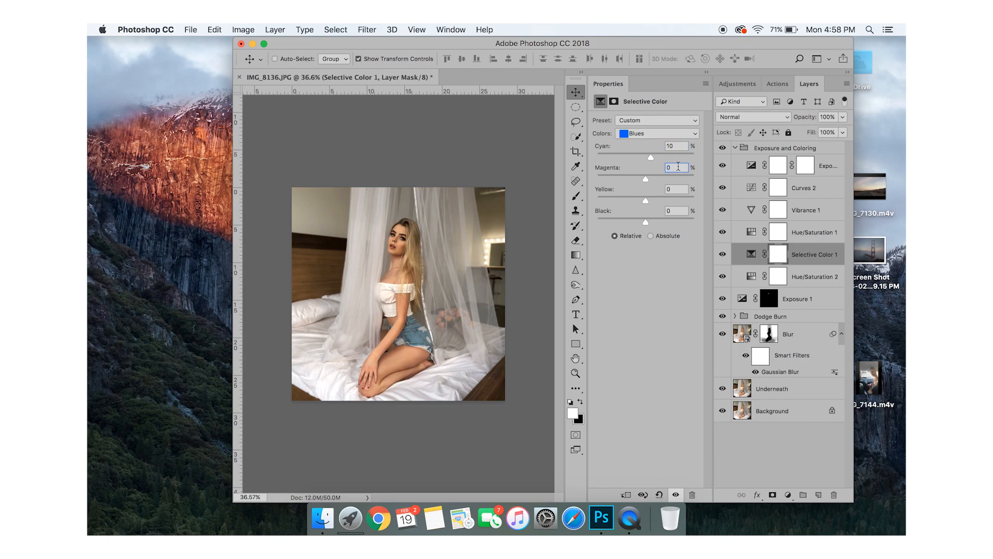
type("-63")
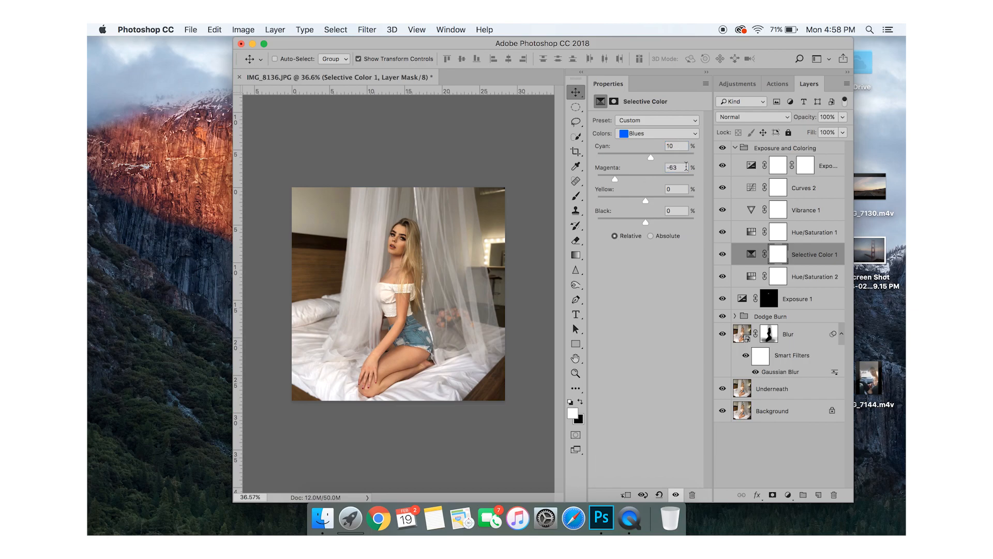
left_click(676, 189)
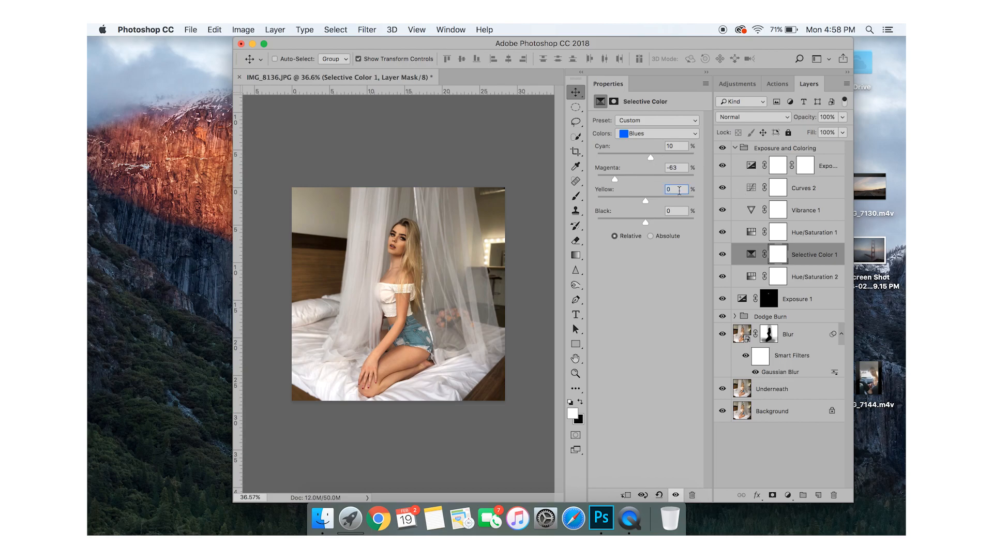
type("14")
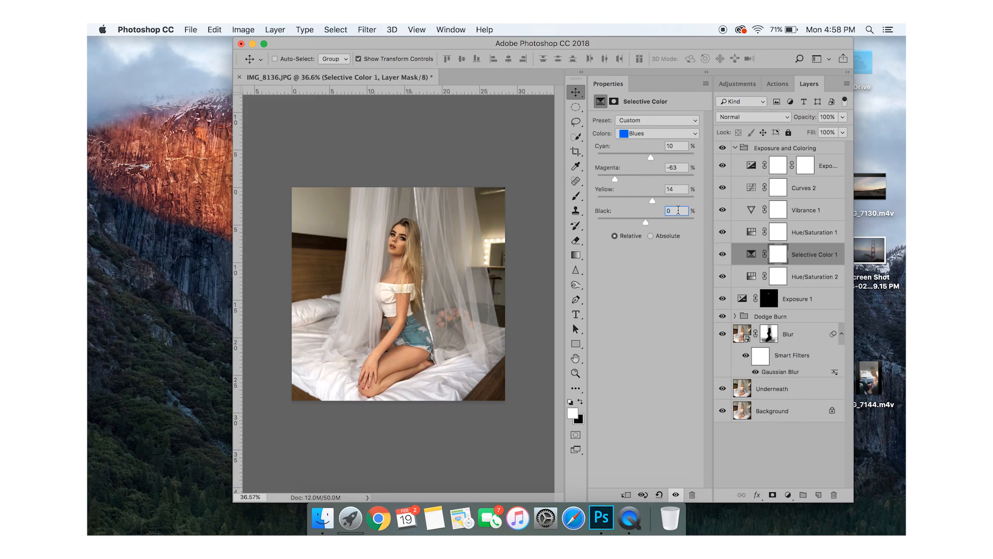
type("29")
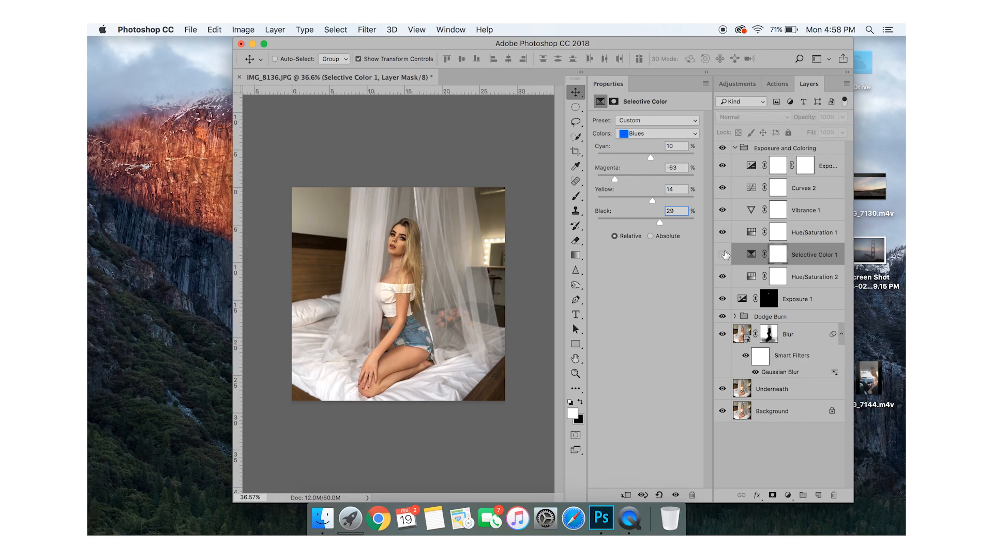
left_click(816, 232)
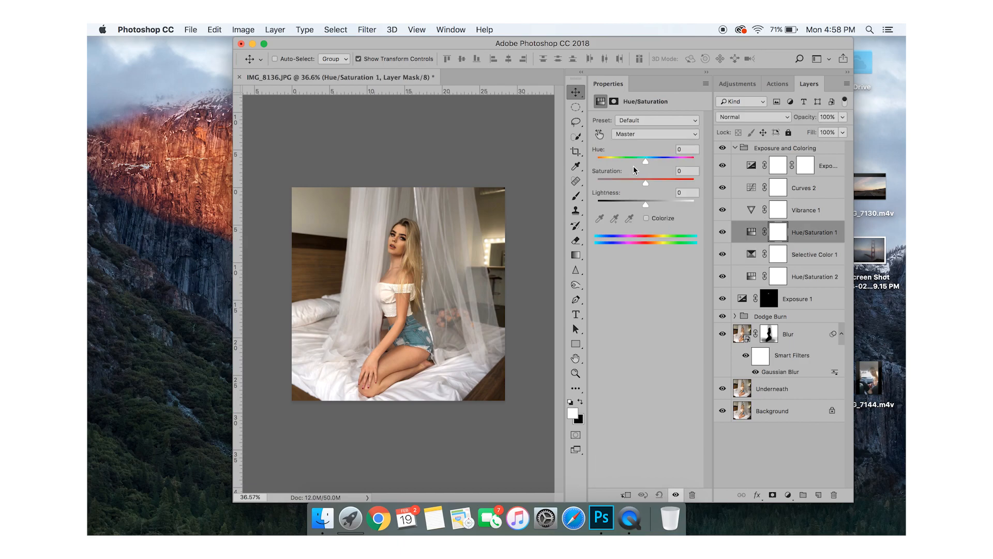
mouse_move(712, 218)
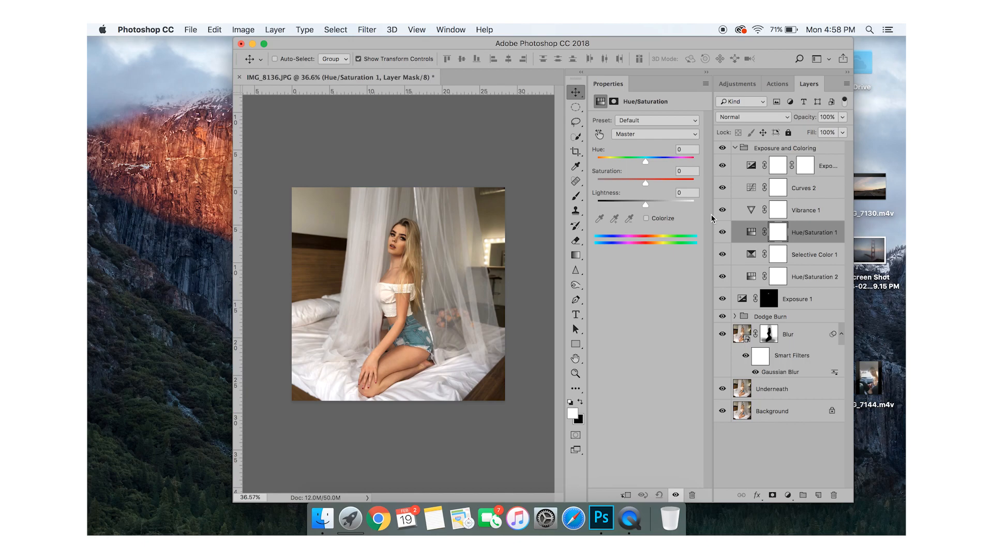
mouse_move(623, 165)
type("2")
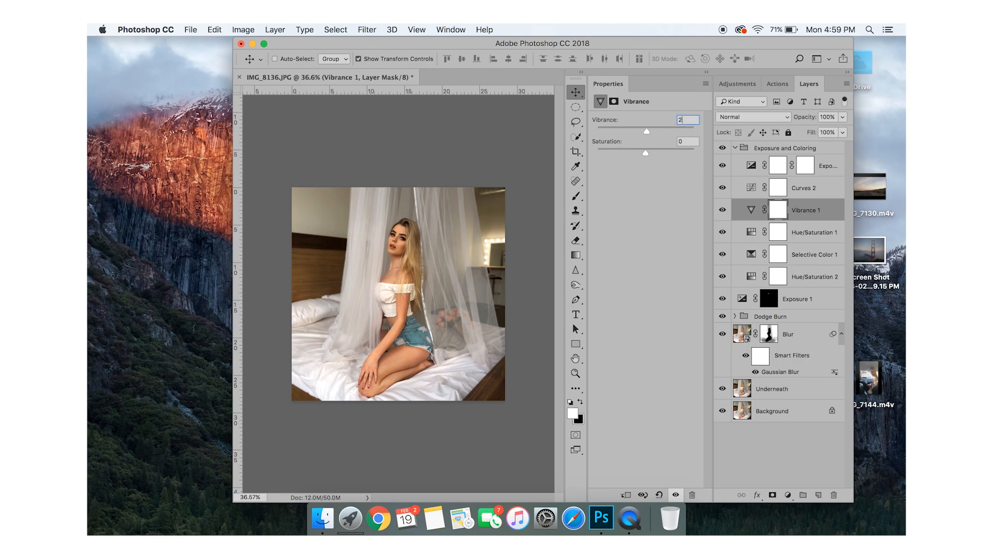
Set Vibrance 1 to Vibrance 29 and Saturation 5.
left_click(688, 141)
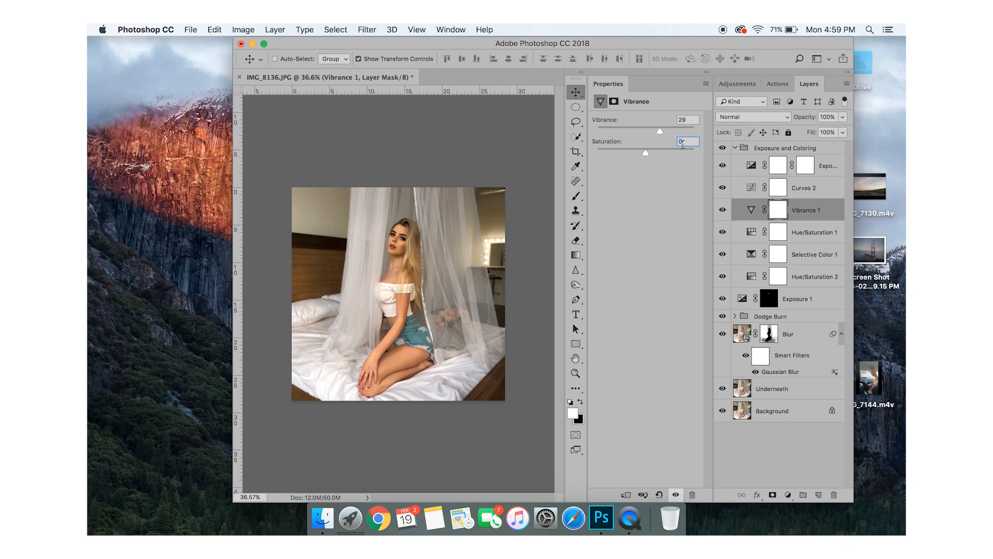
type("5")
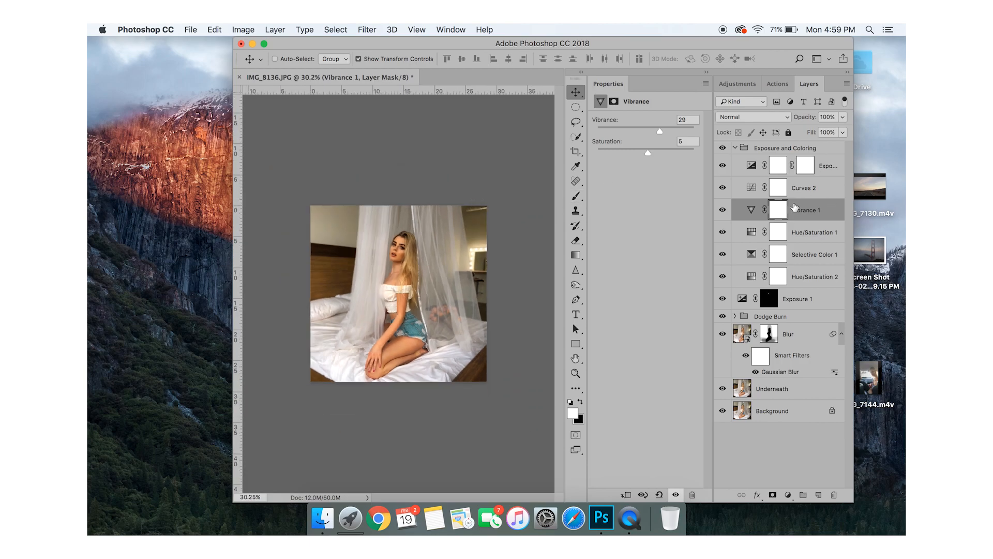
left_click(804, 187)
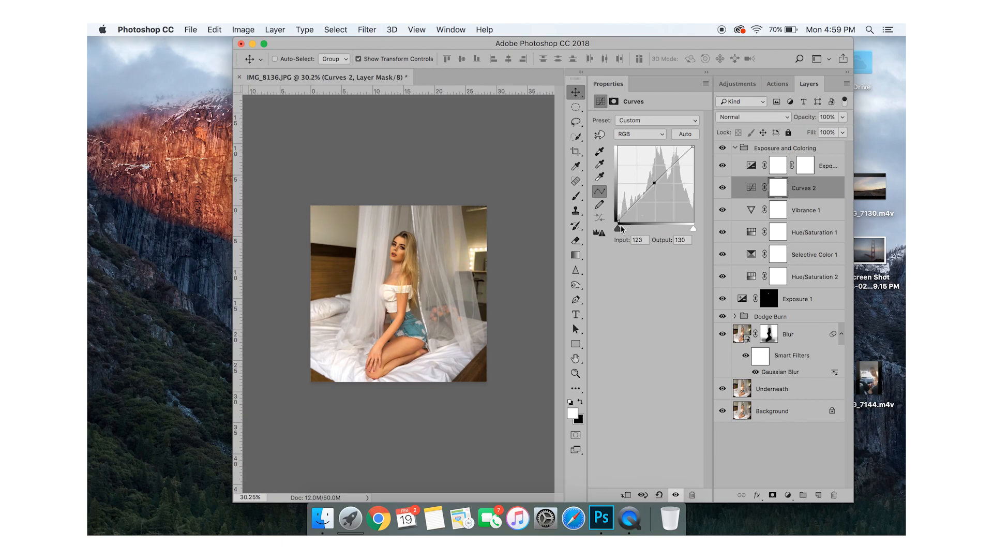
mouse_move(620, 231)
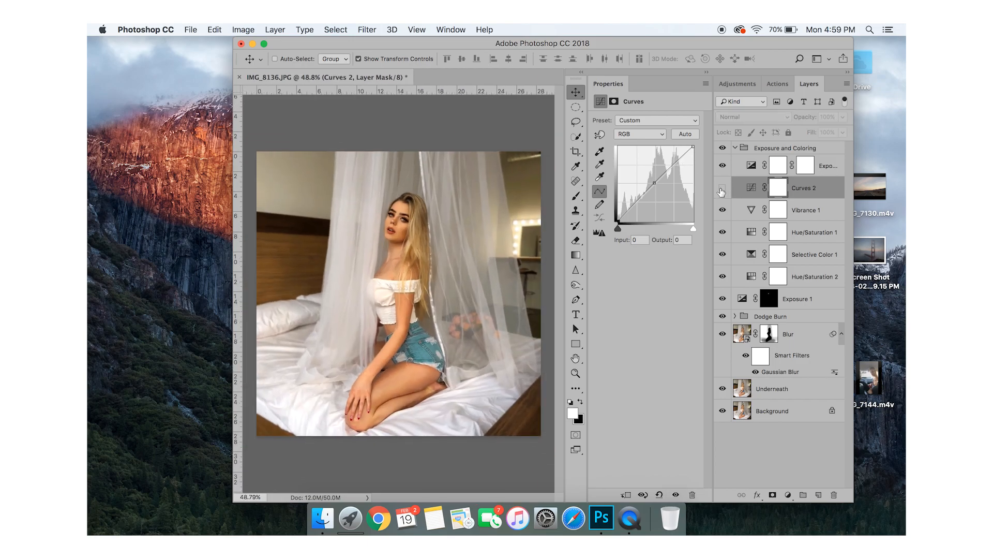
Toggle Curves 2 visibility to compare the portrait with and without it.
left_click(722, 191)
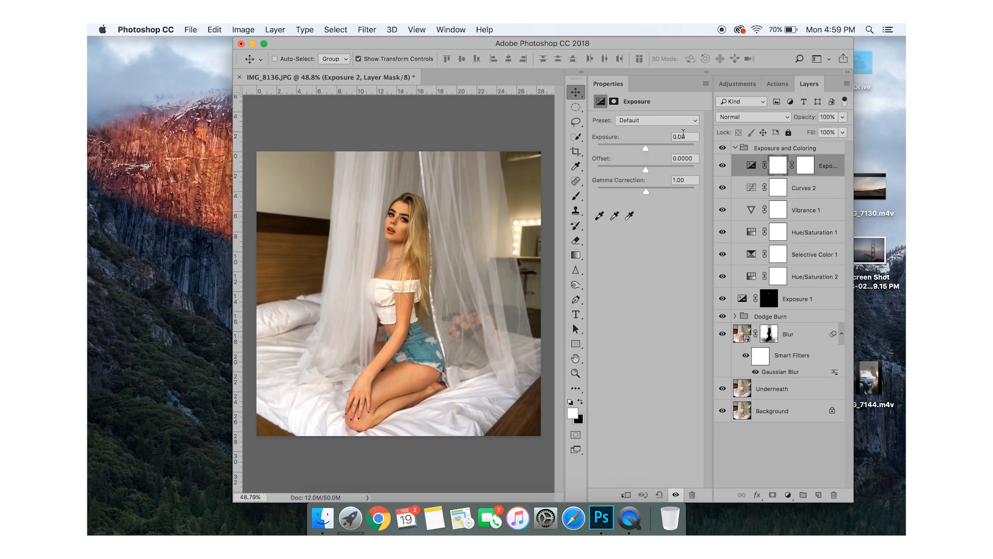
Set Exposure 2 to exposure 0.10 and gamma 0.95, then toggle it to compare.
triple_click(683, 136)
type("10")
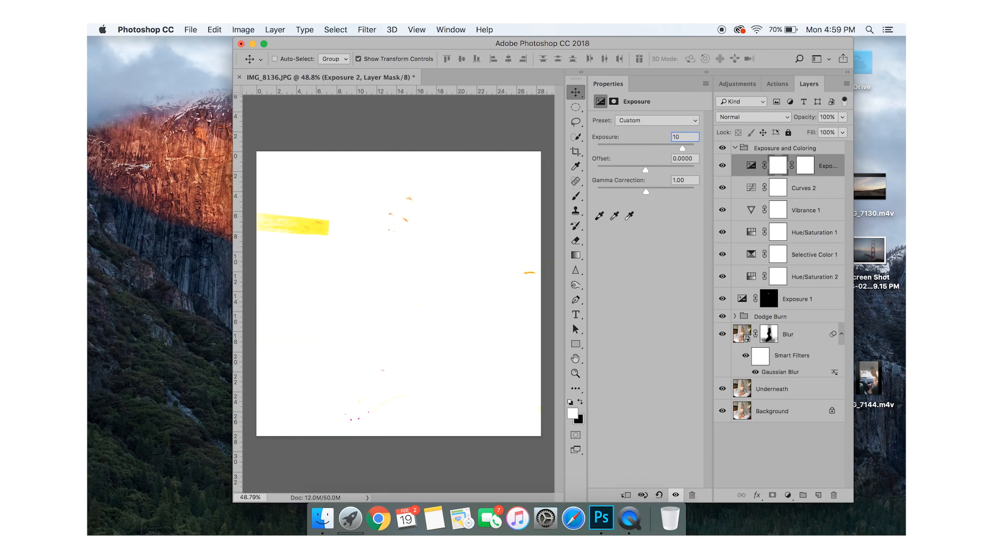
mouse_move(655, 138)
type(".1")
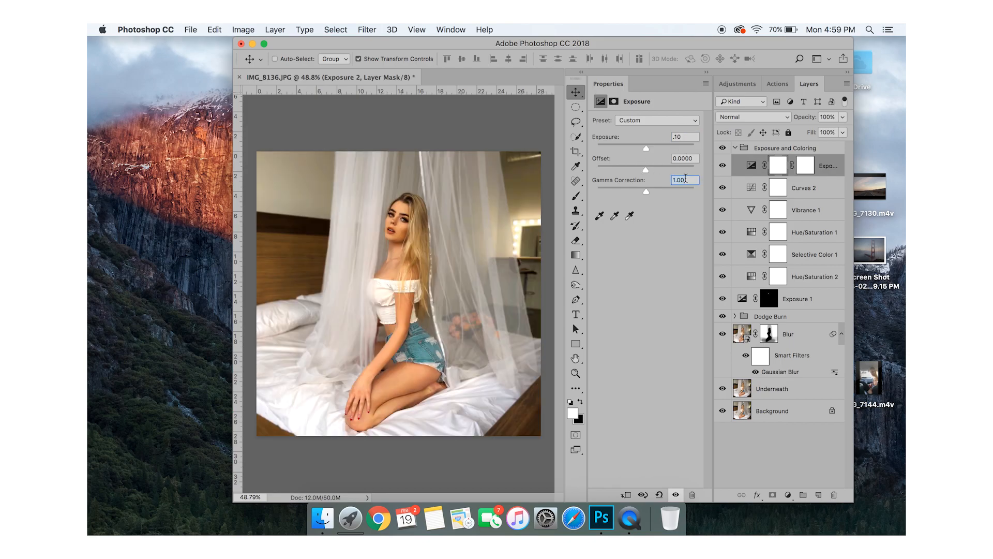
type(".95")
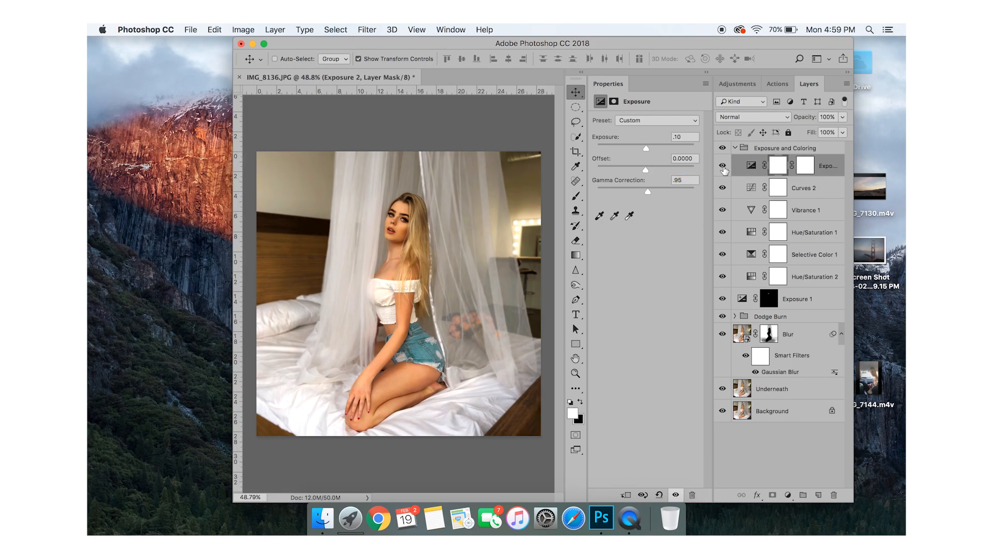
left_click(722, 152)
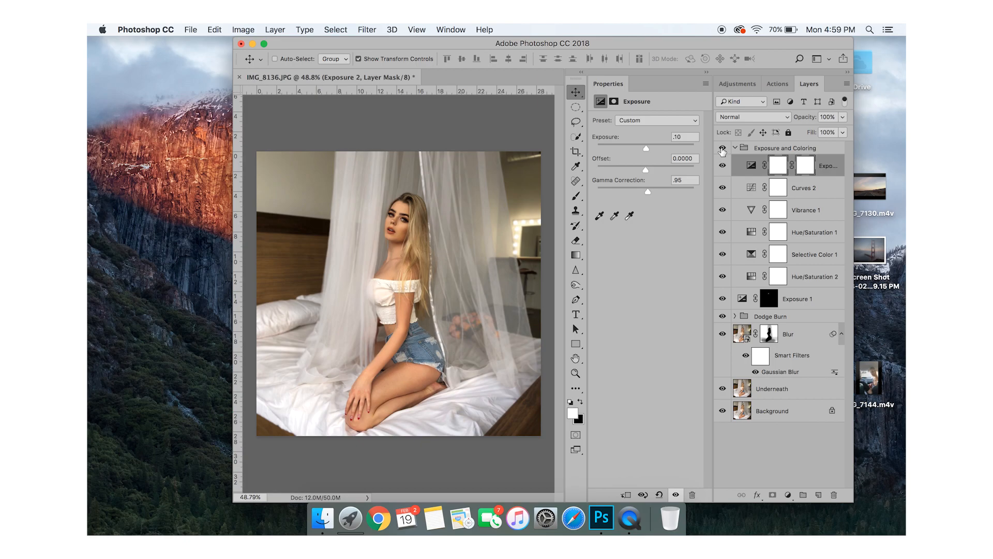